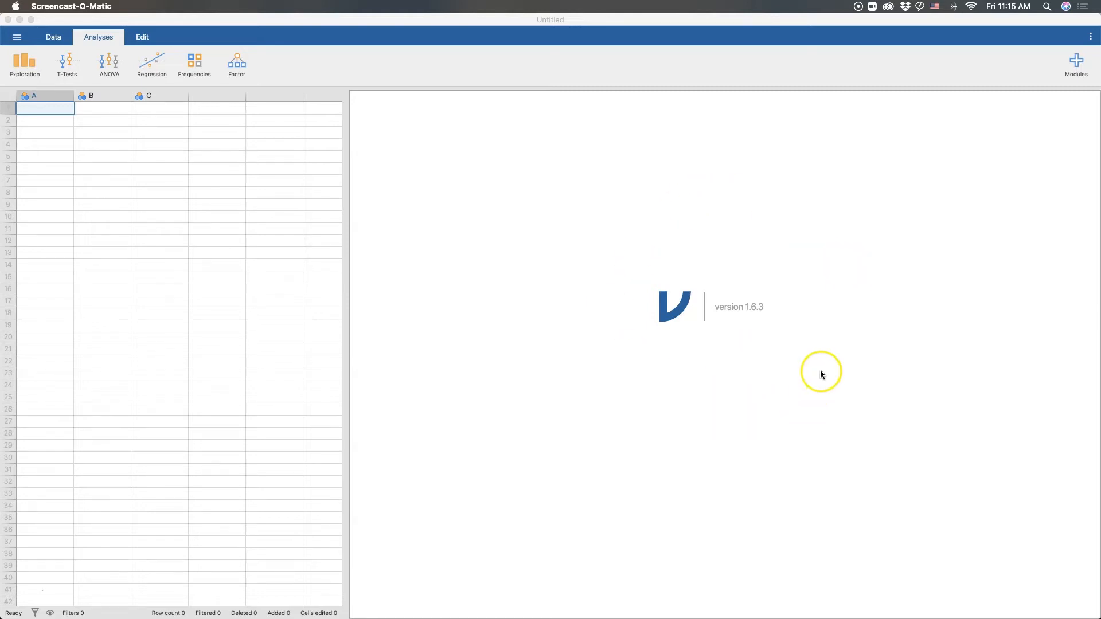
mouse_move(702, 348)
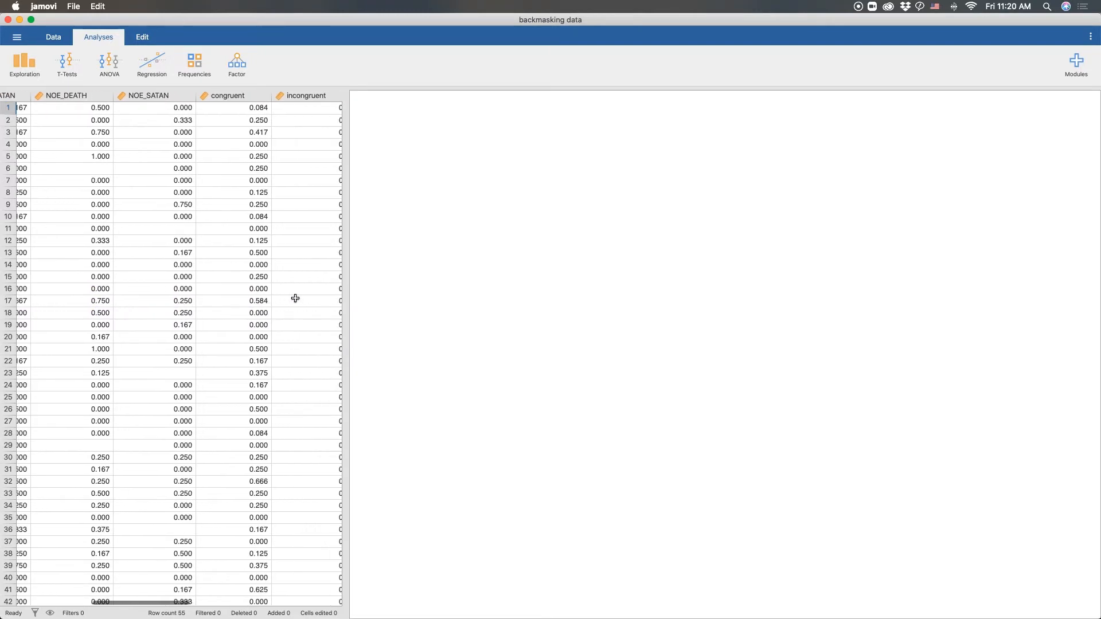
scroll(right, 3)
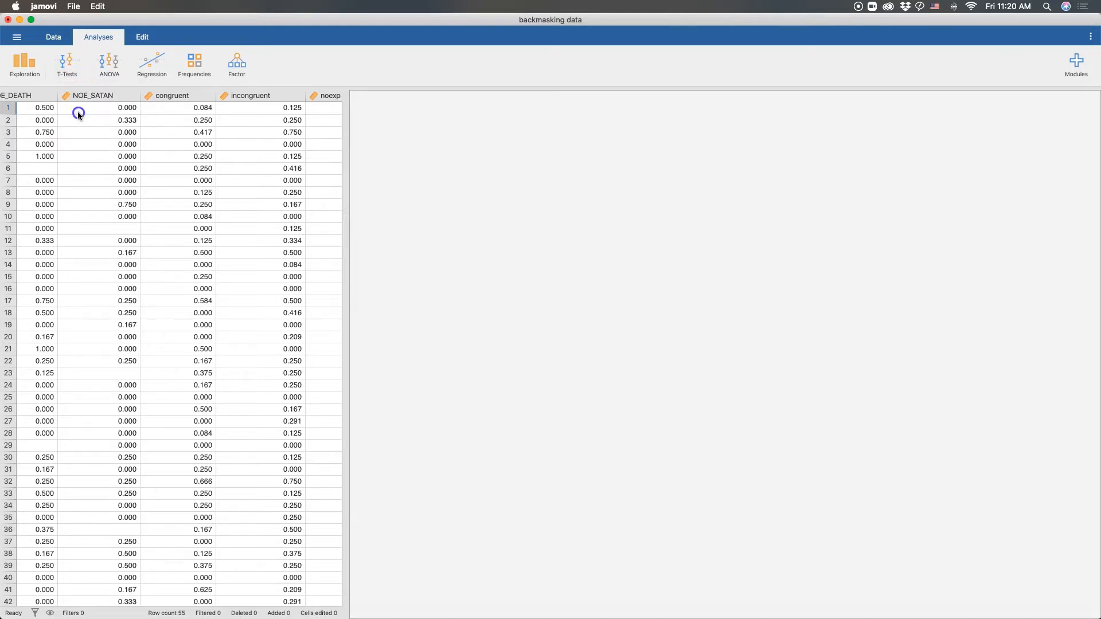
- Start a Paired Samples T-Test analysis from the T-Tests menu
click(66, 63)
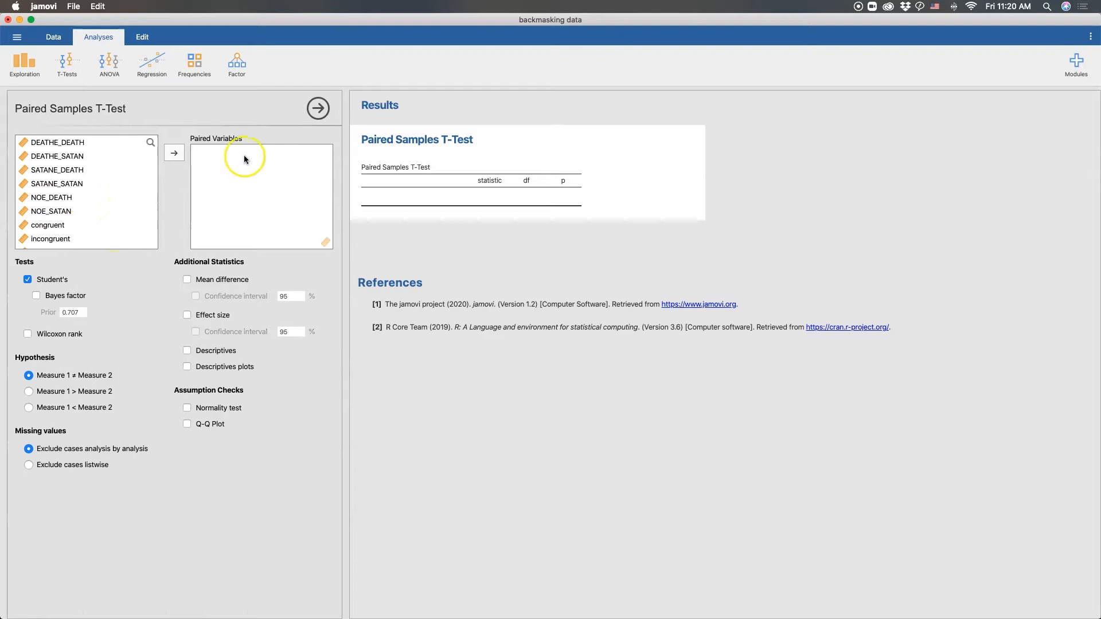
mouse_move(272, 176)
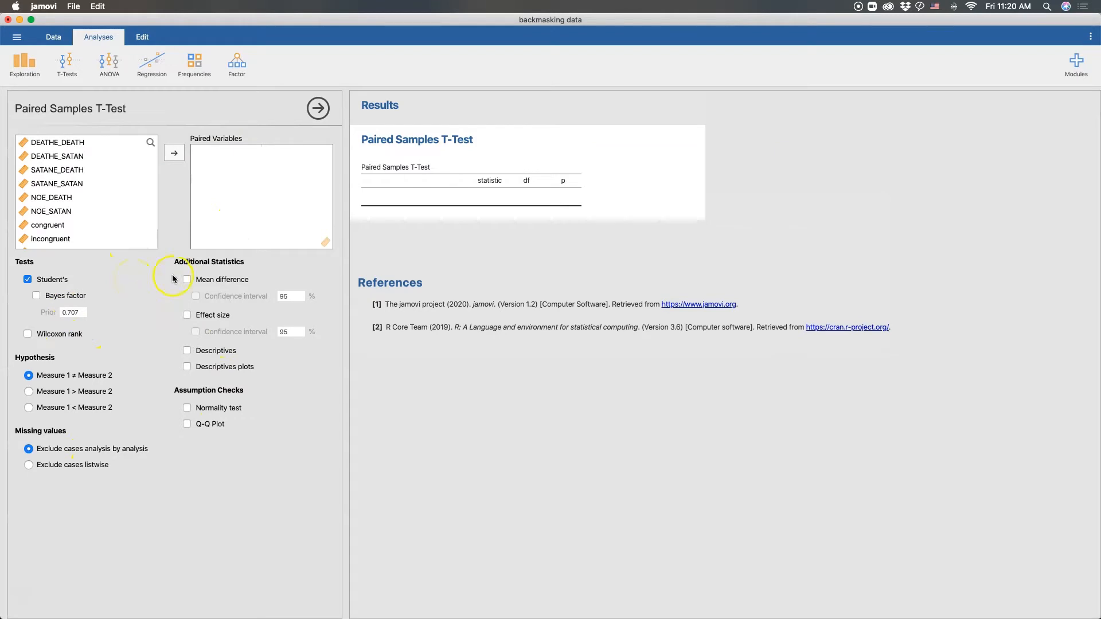
mouse_move(480, 218)
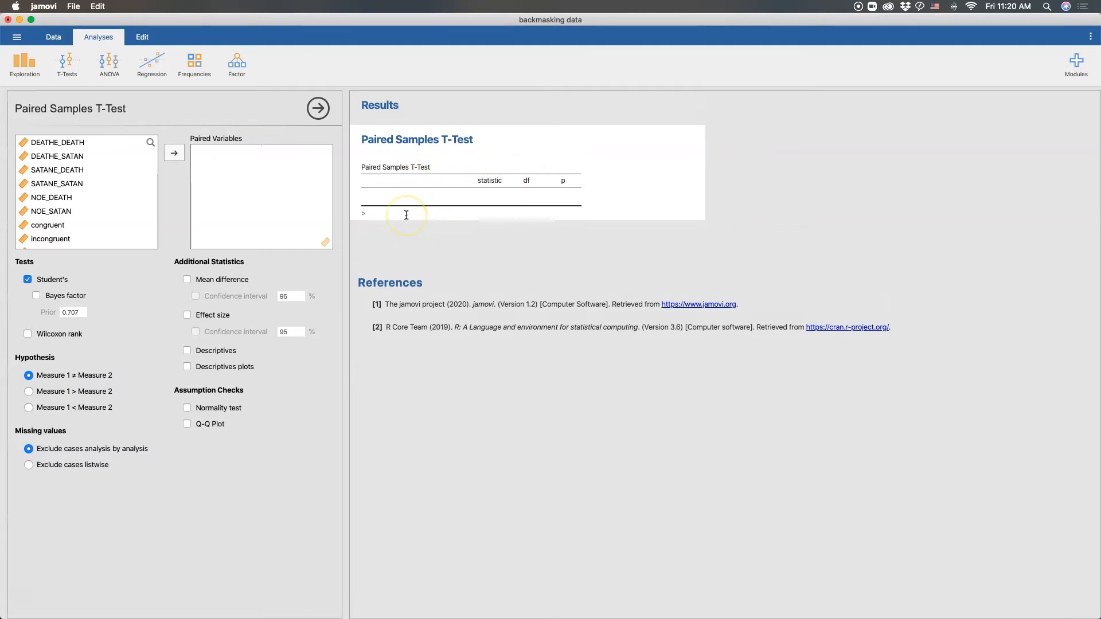
mouse_move(568, 194)
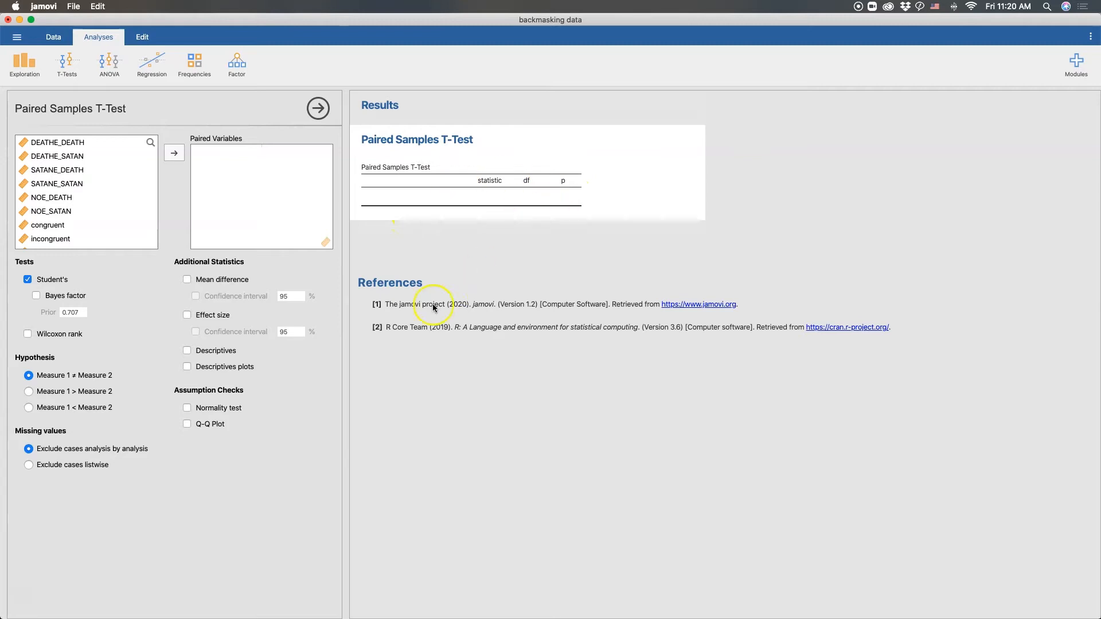
mouse_move(379, 361)
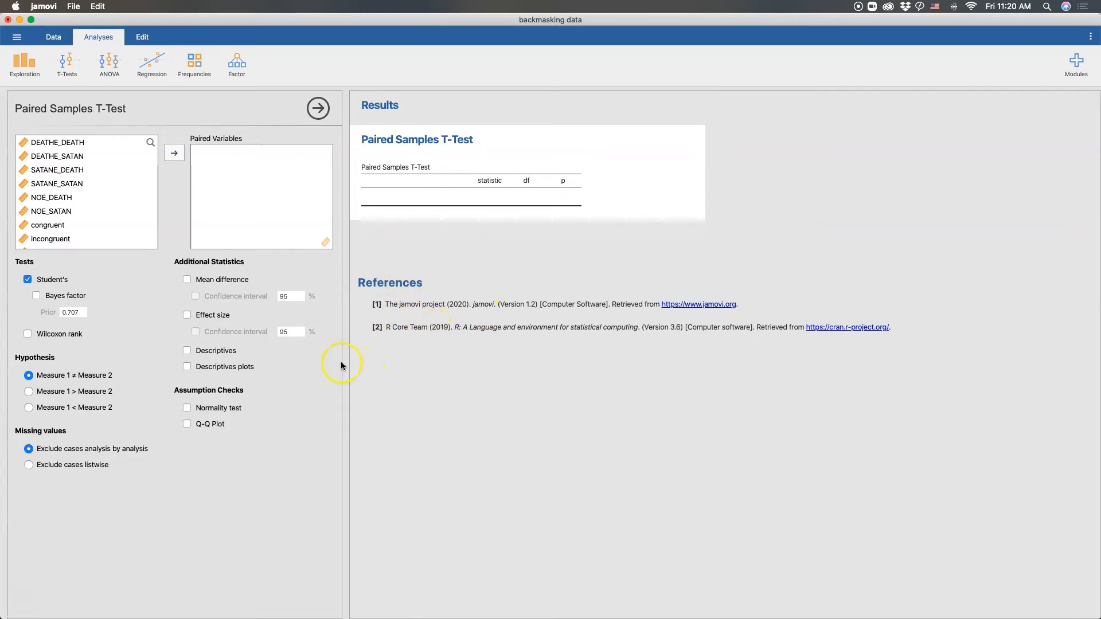
mouse_move(448, 307)
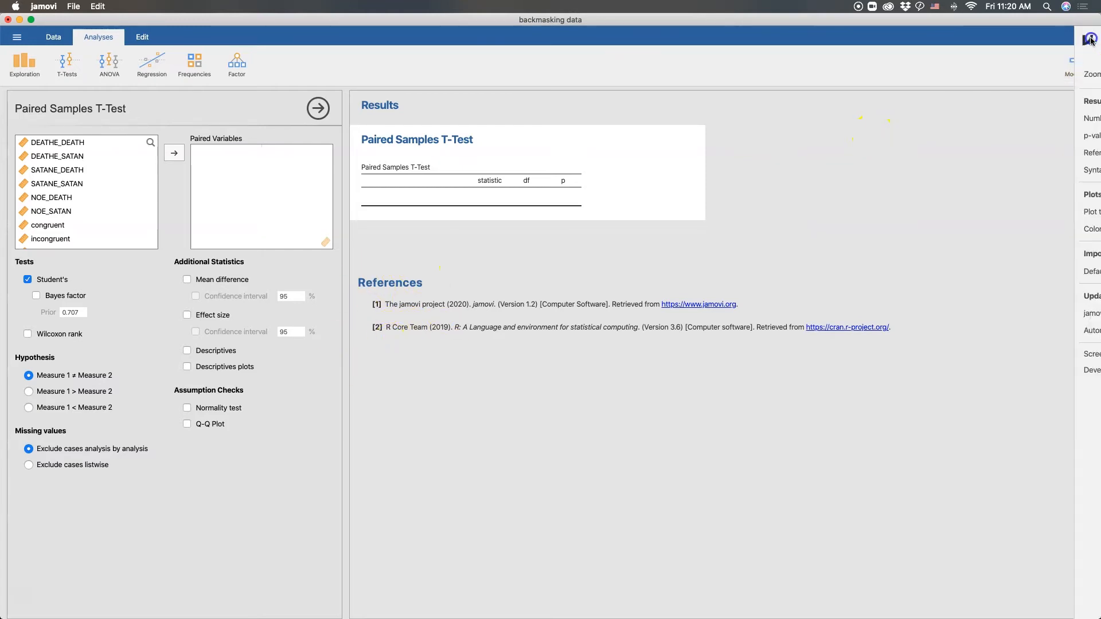
- Set References to Hidden in jamovi preferences and close the panel
click(1090, 40)
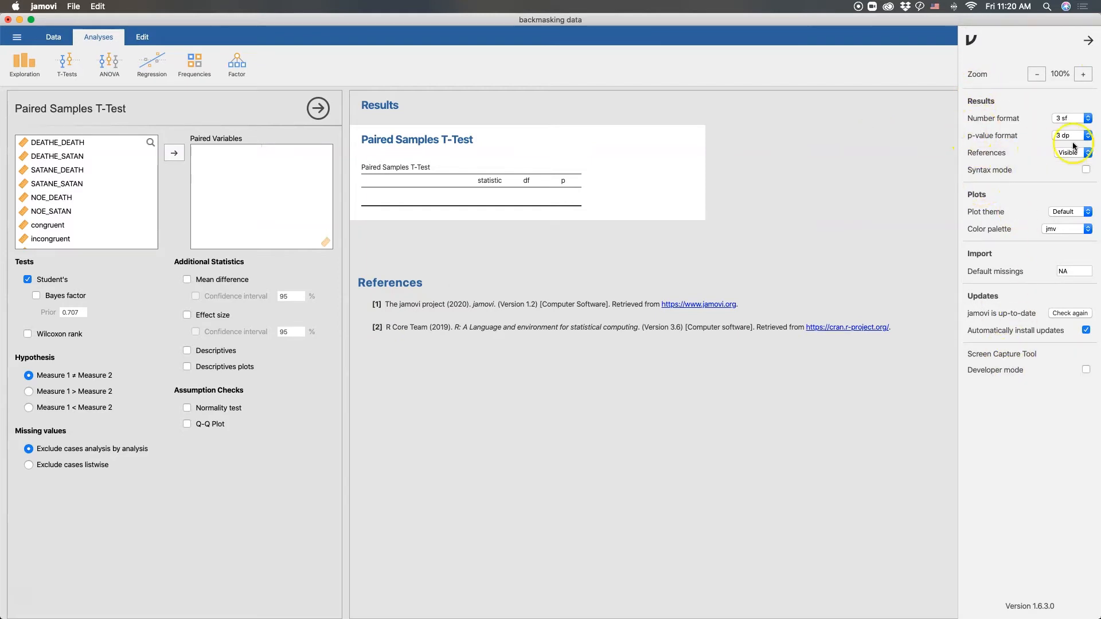
click(1067, 153)
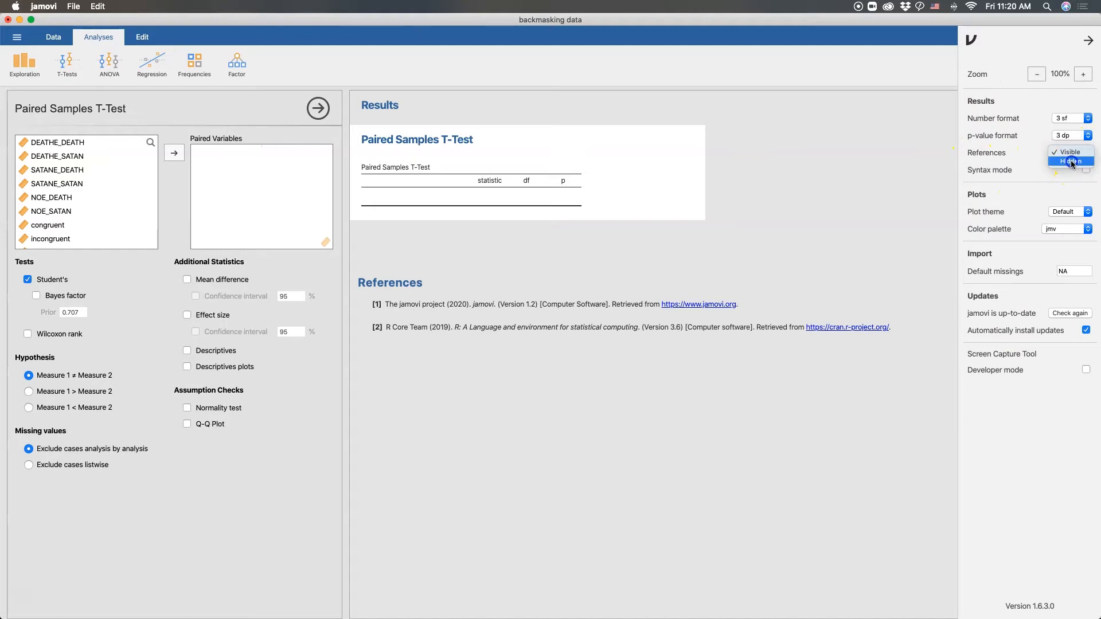
click(1070, 161)
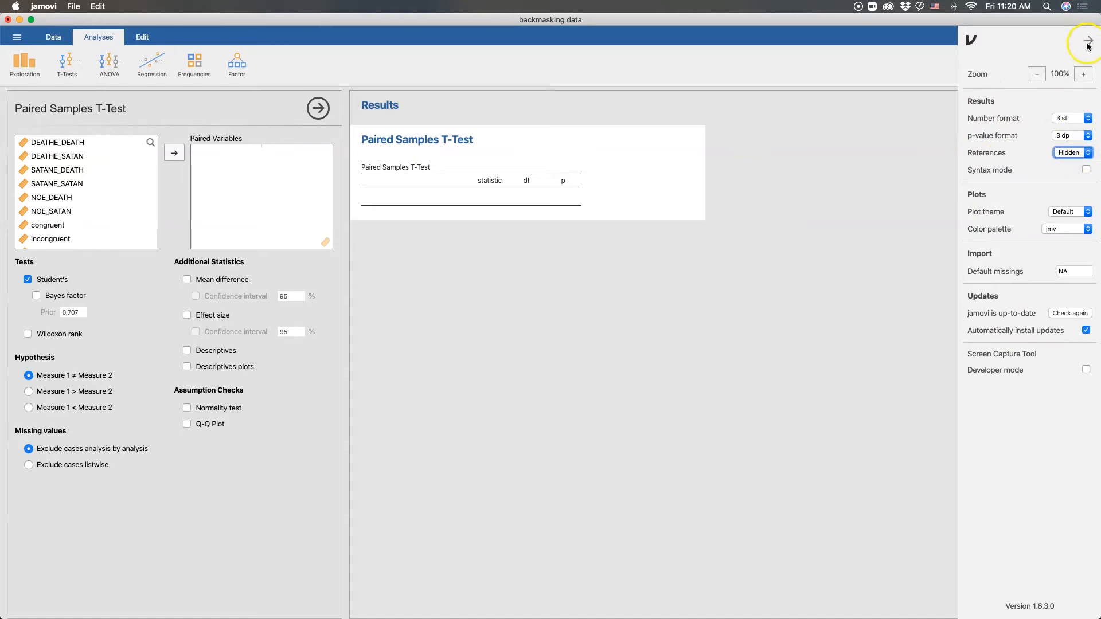
click(1088, 47)
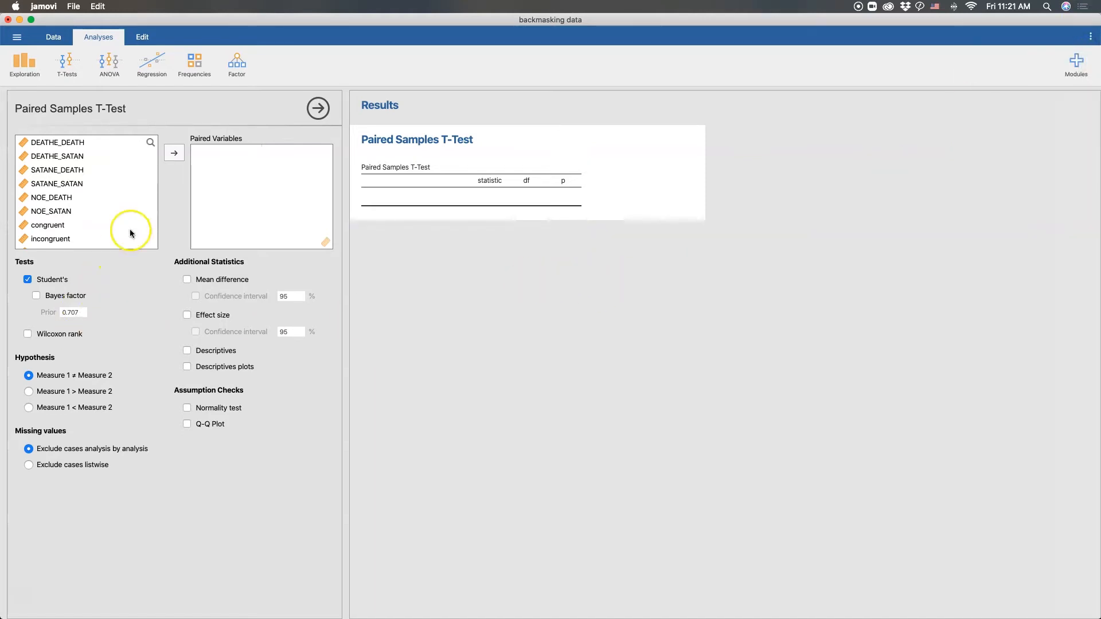
mouse_move(126, 206)
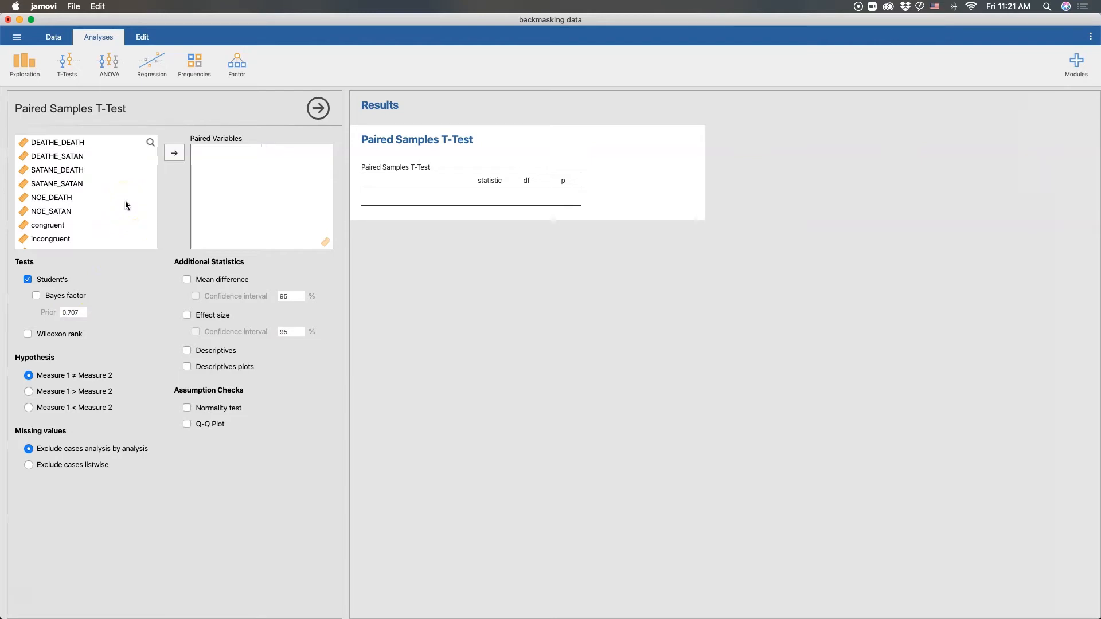
- Scroll the variable list and select the congruent variable
scroll(down, 3)
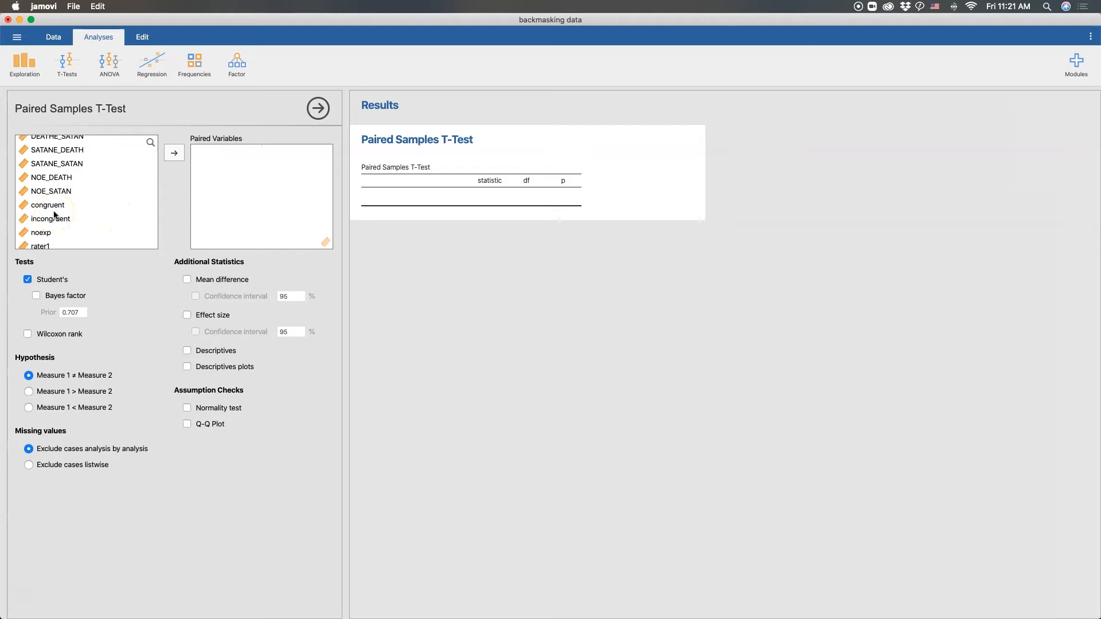
click(47, 204)
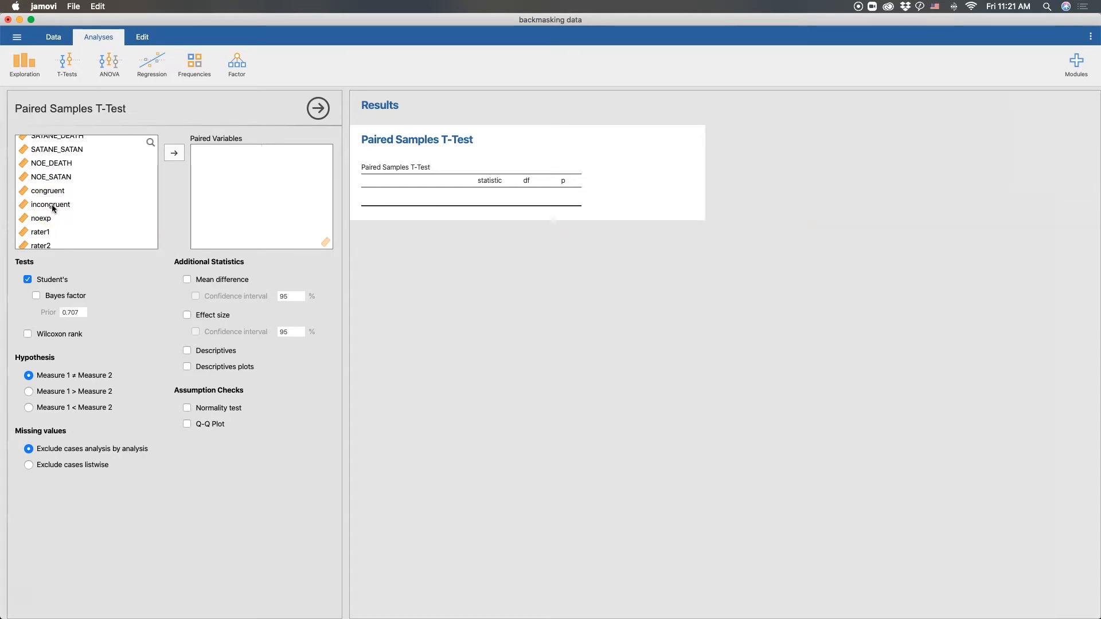
click(47, 190)
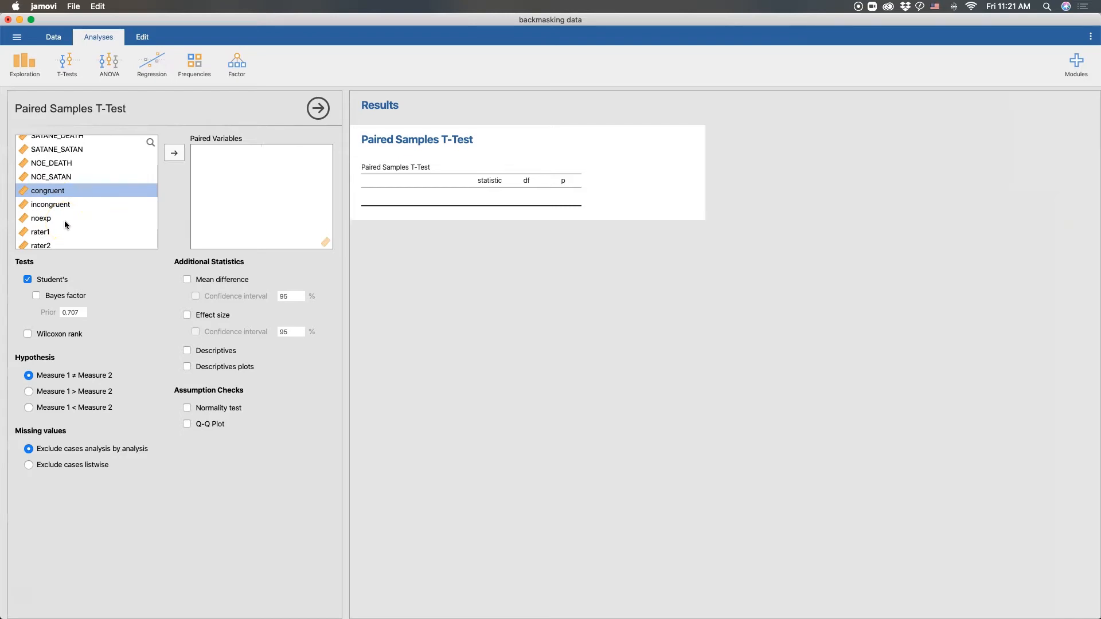
- Move congruent into the Paired Variables box
click(48, 190)
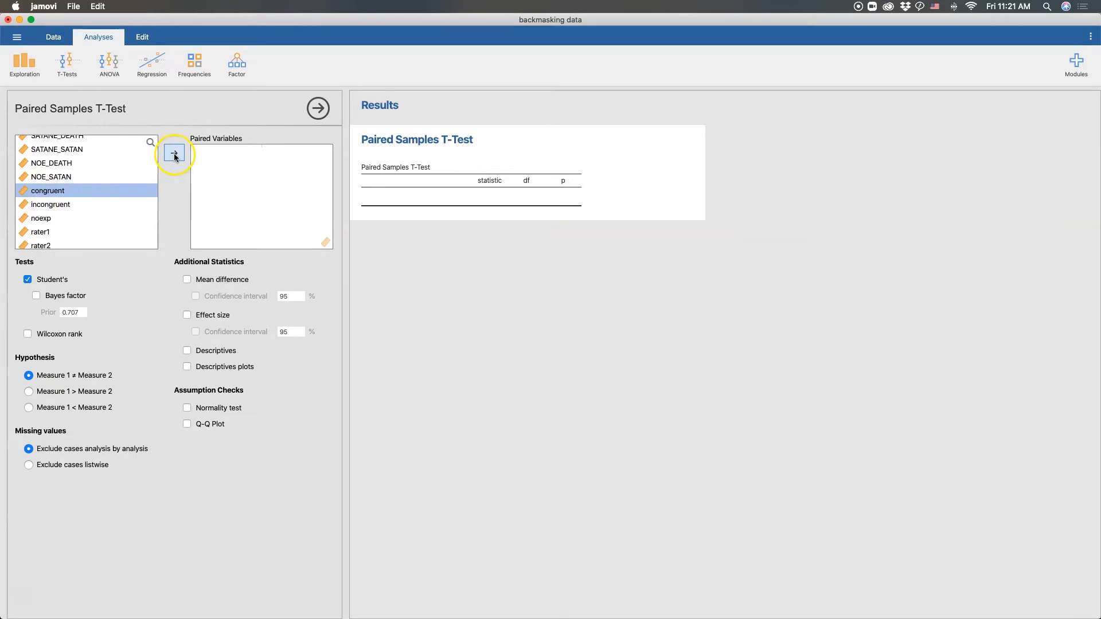
click(174, 153)
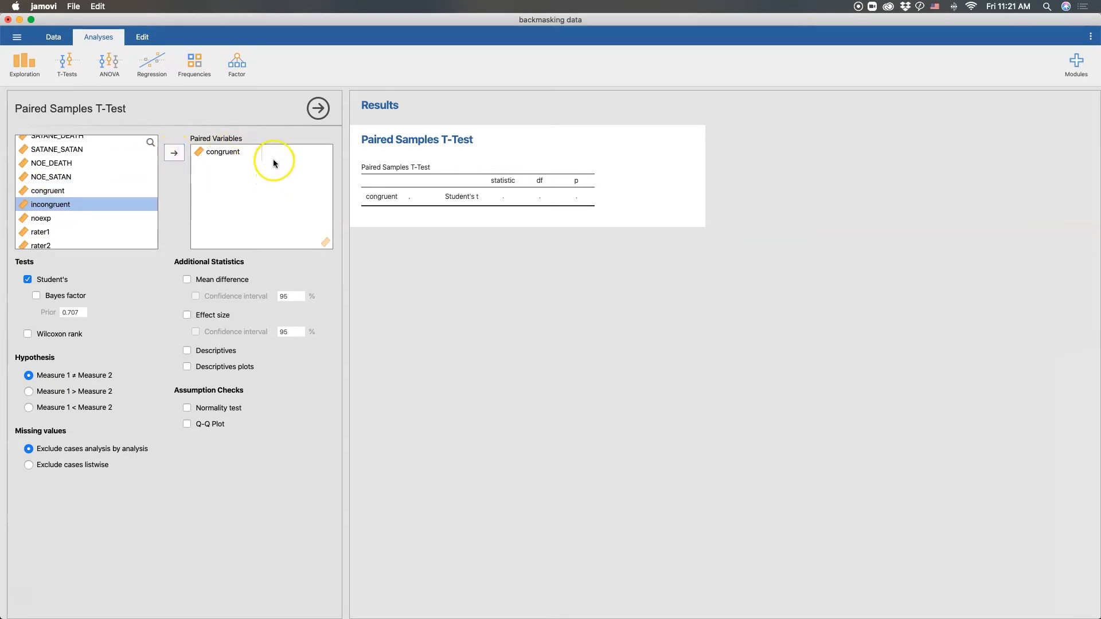
mouse_move(265, 162)
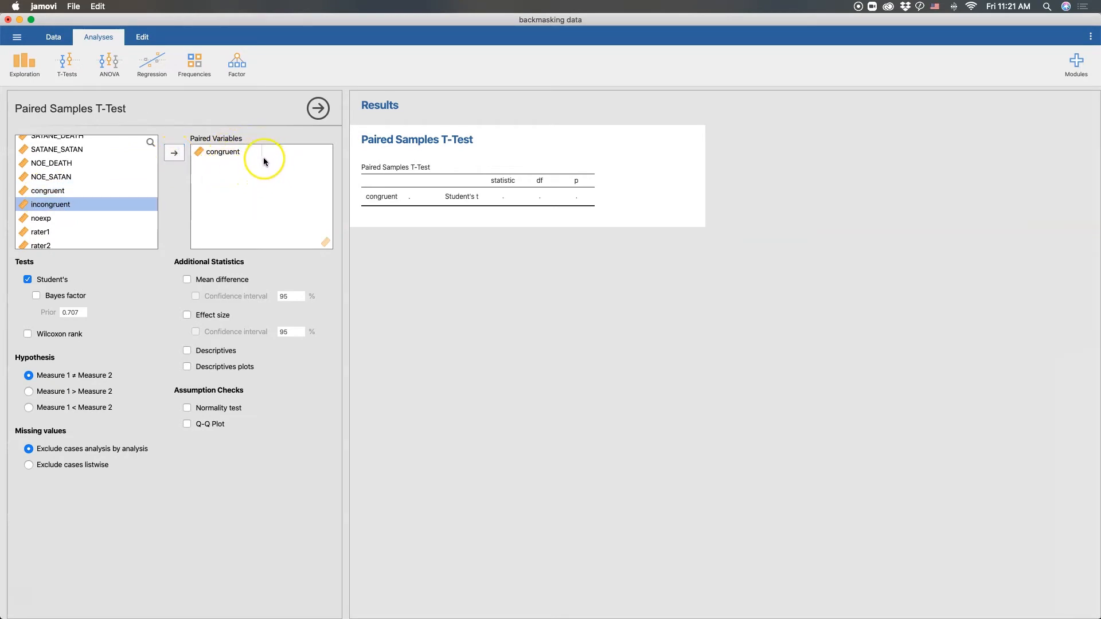
mouse_move(260, 184)
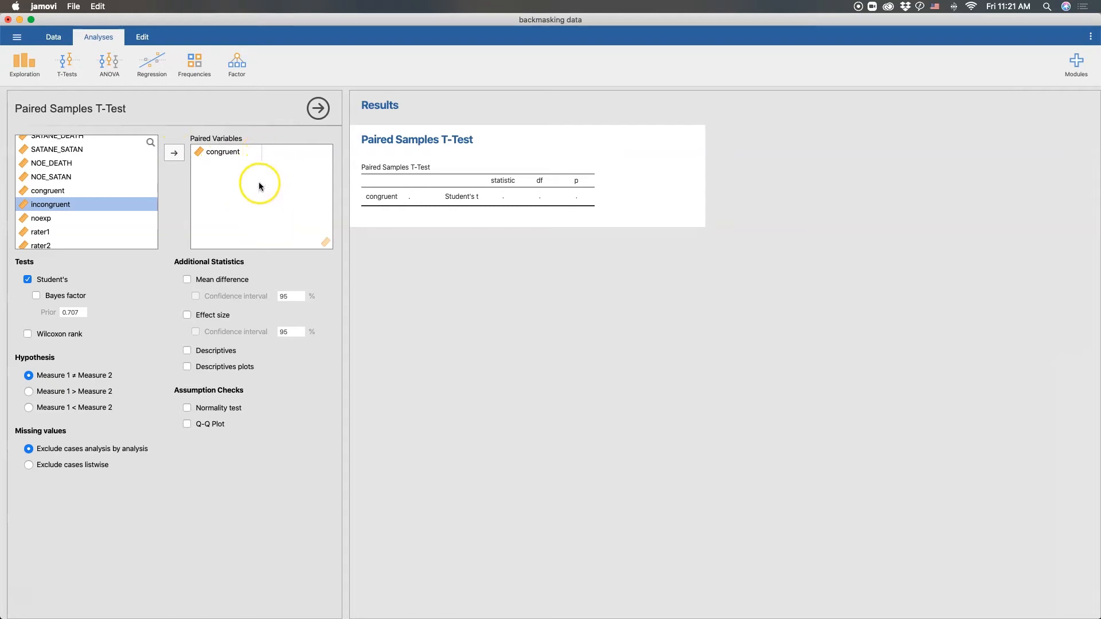
mouse_move(319, 253)
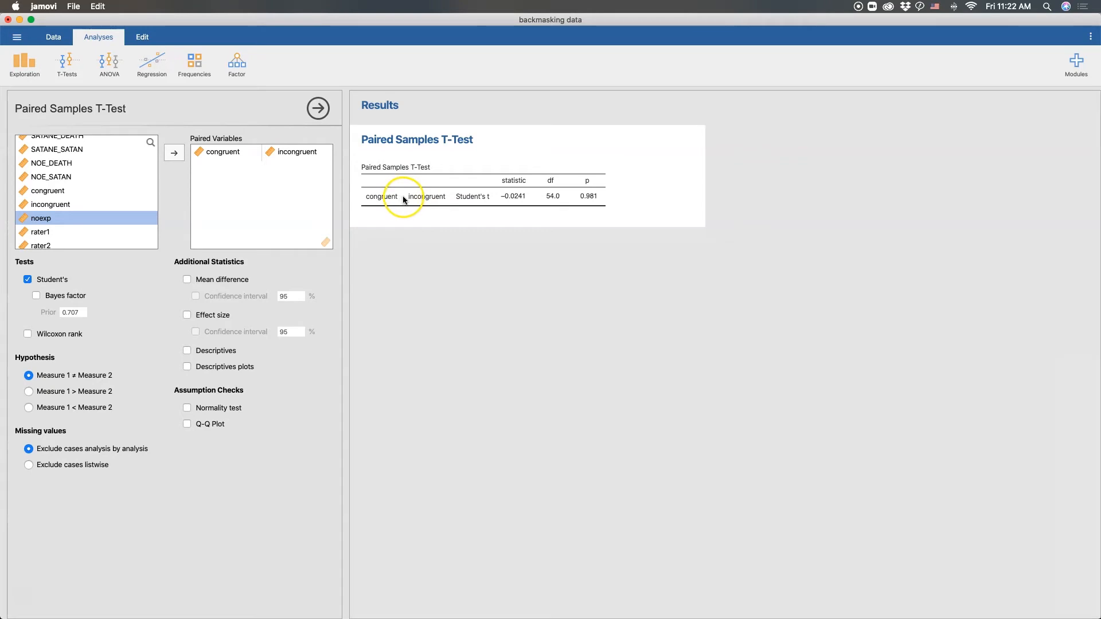
mouse_move(239, 197)
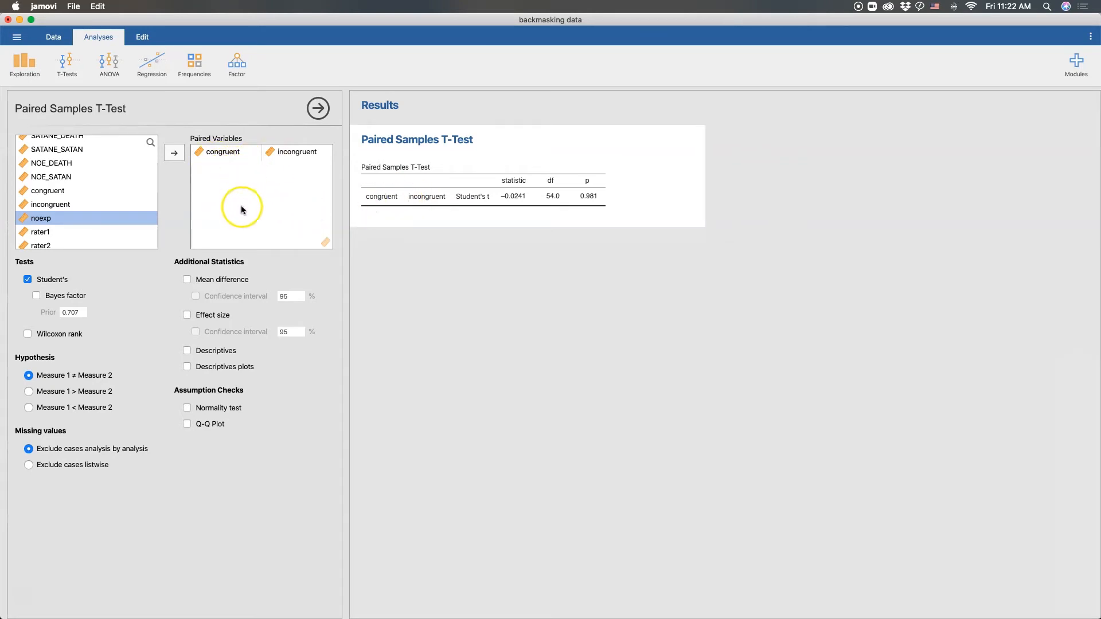
mouse_move(253, 250)
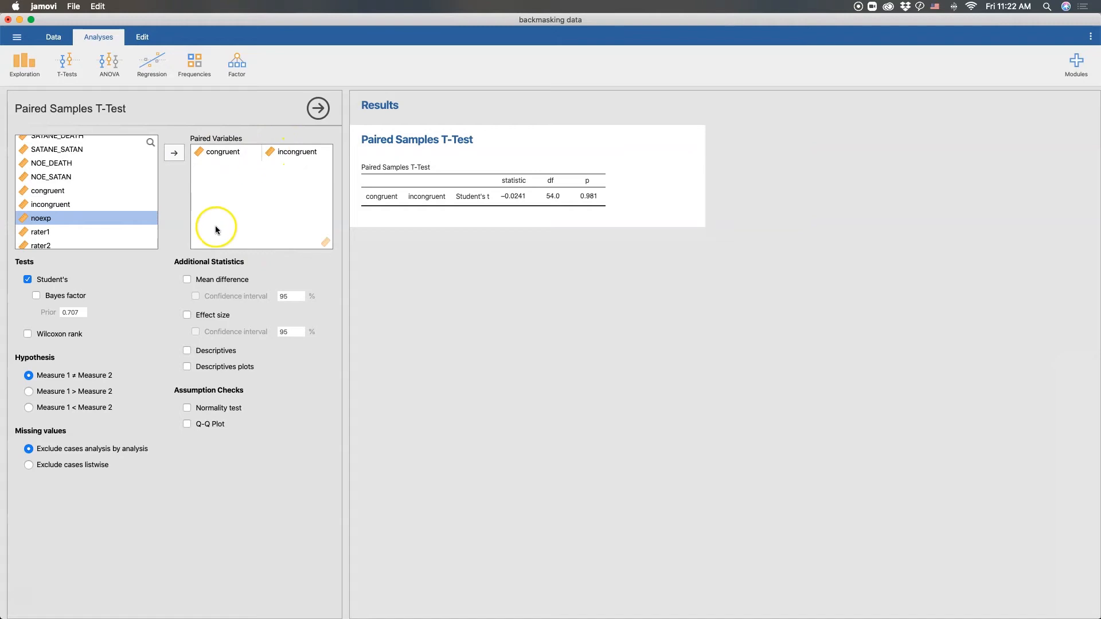
mouse_move(461, 241)
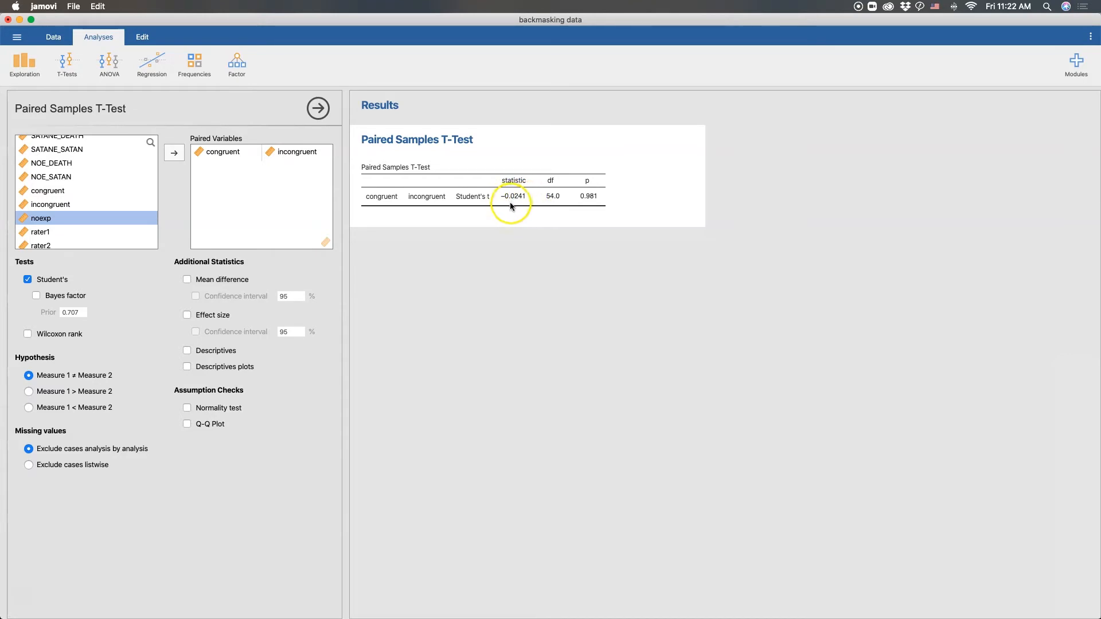
mouse_move(566, 214)
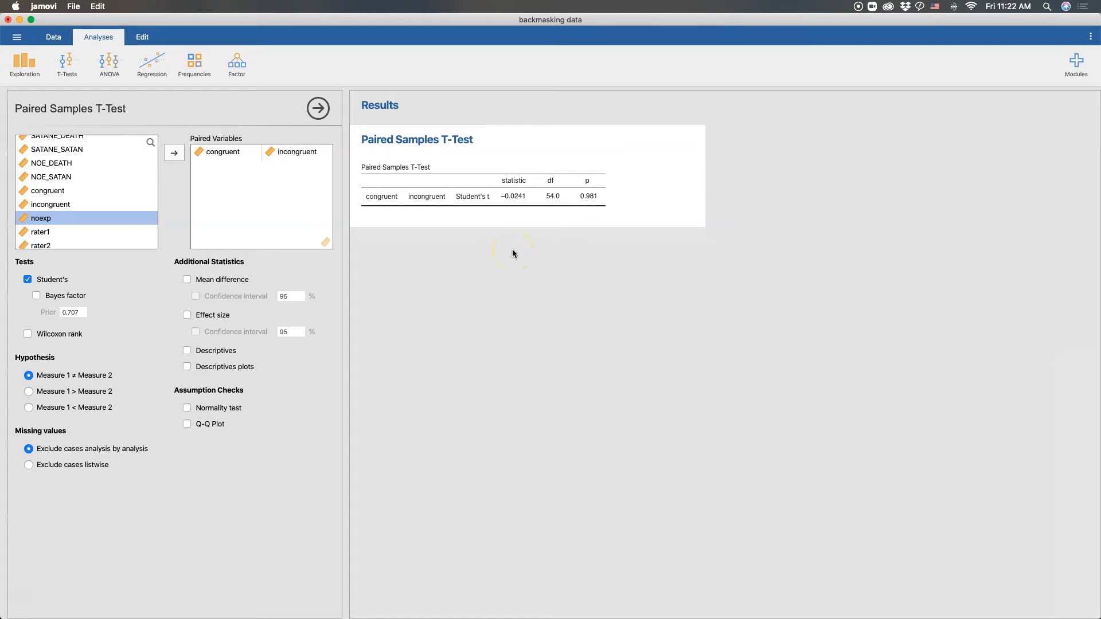
mouse_move(70, 281)
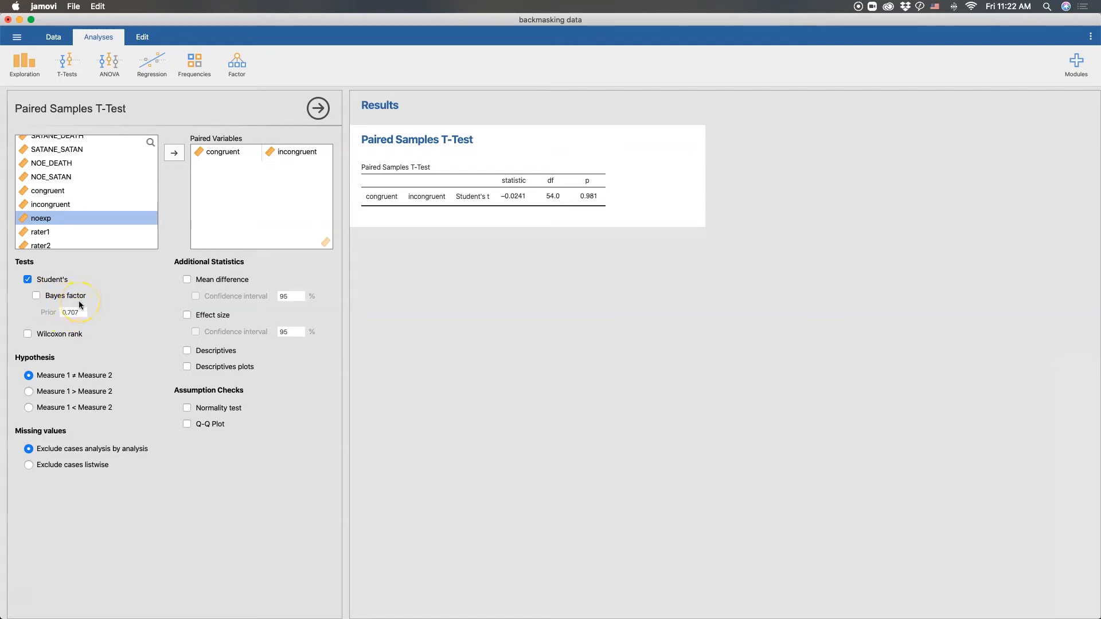
mouse_move(102, 335)
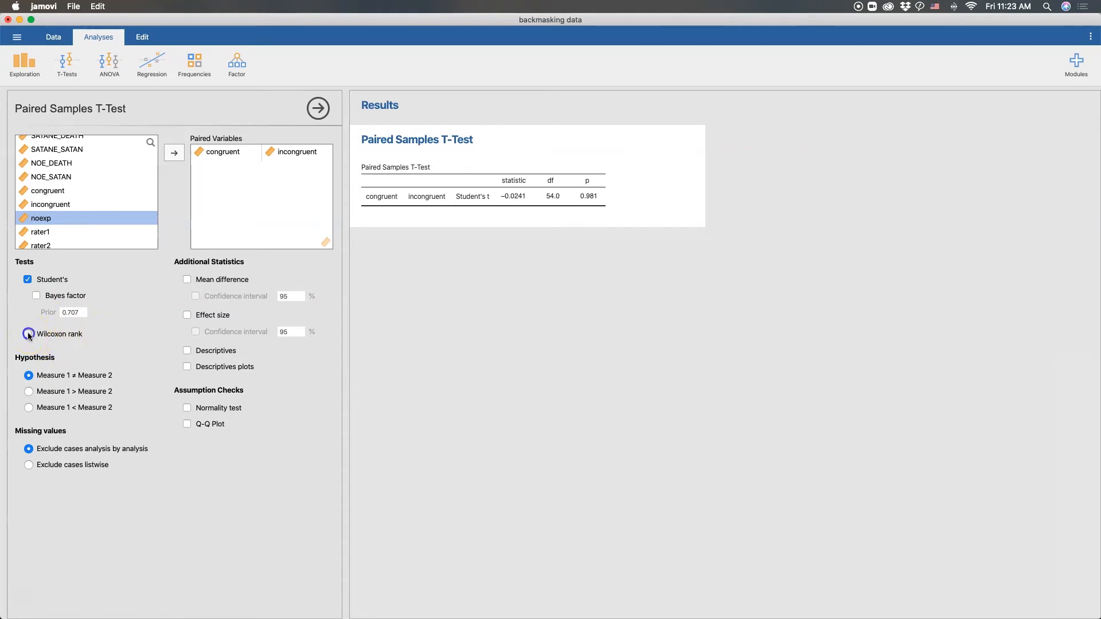
click(36, 334)
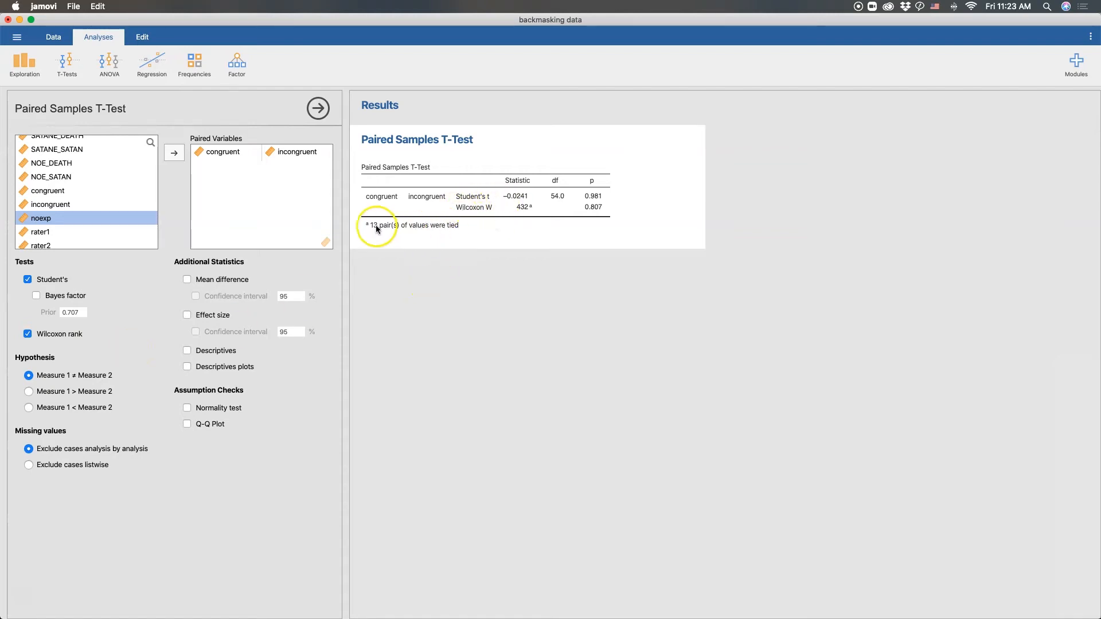
mouse_move(446, 231)
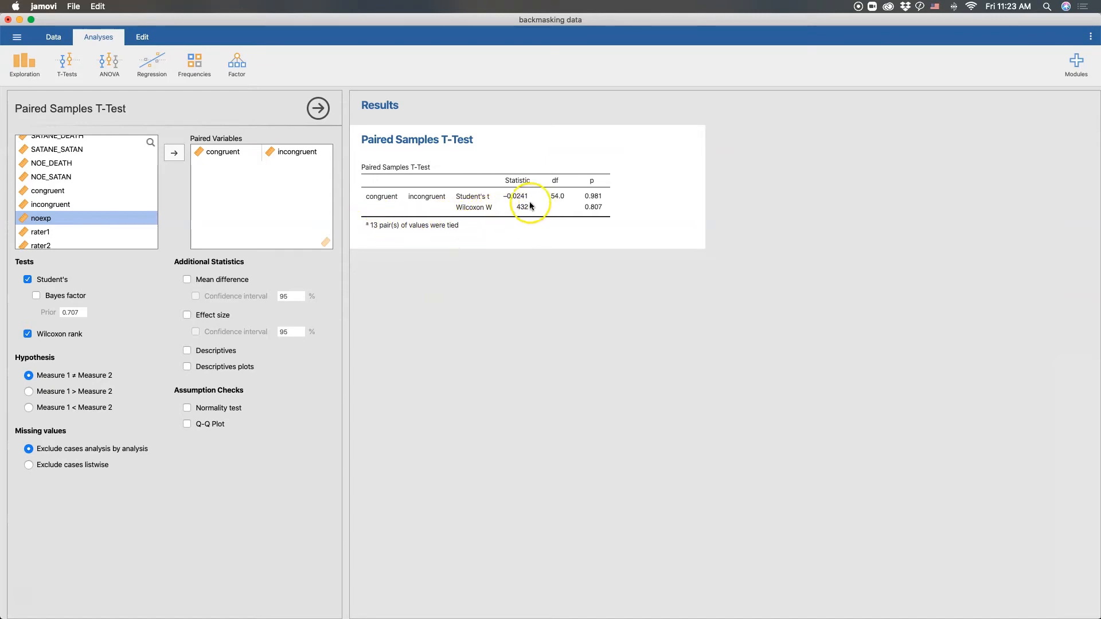
mouse_move(426, 230)
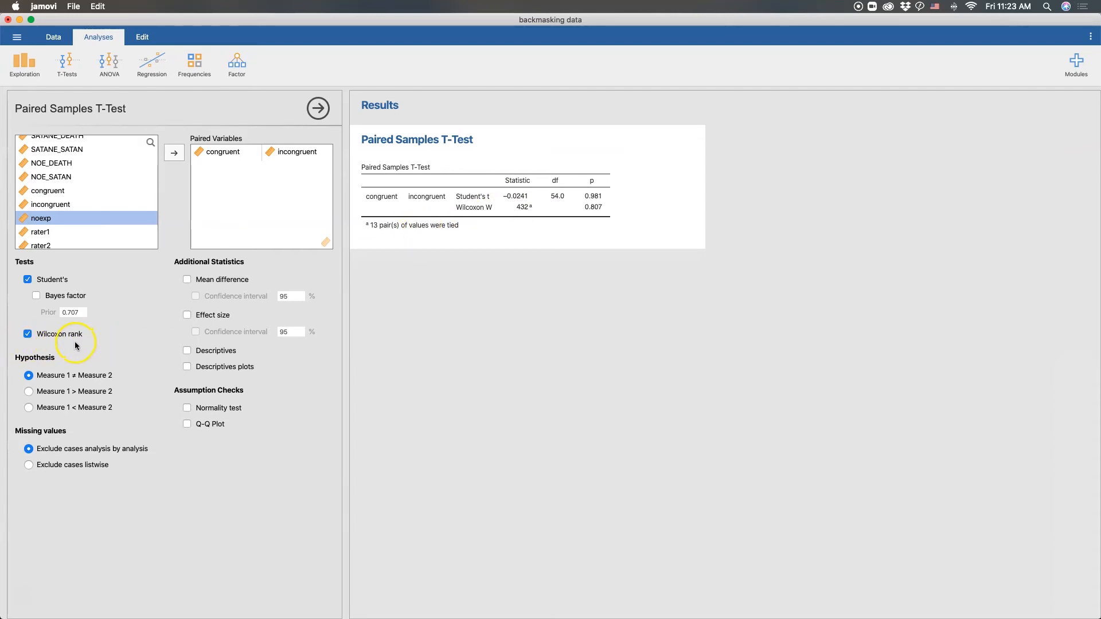
mouse_move(520, 241)
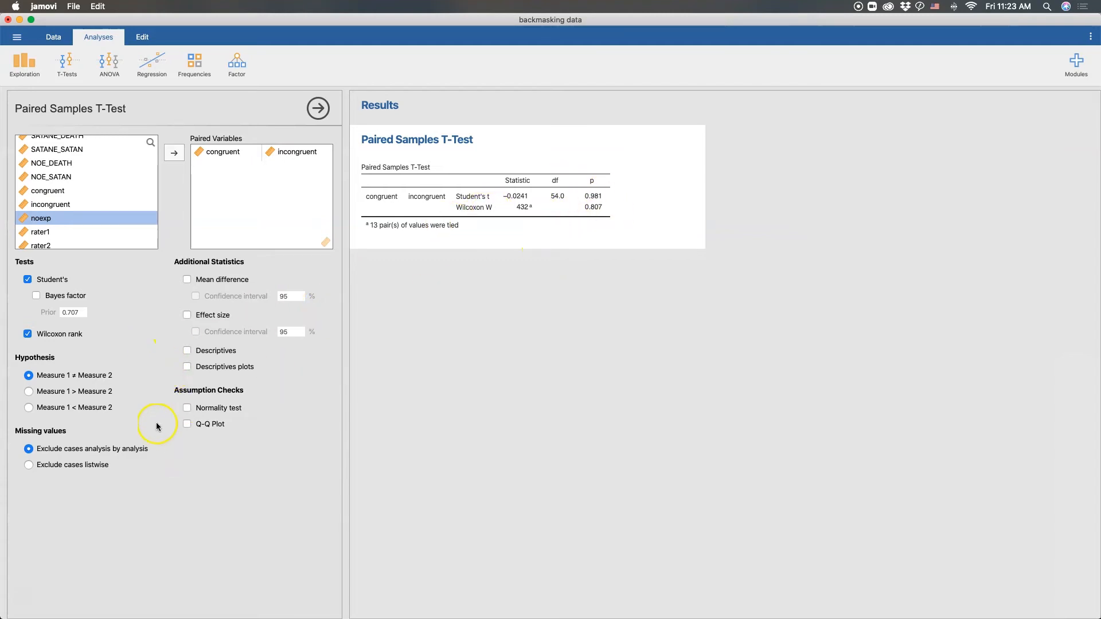
mouse_move(70, 364)
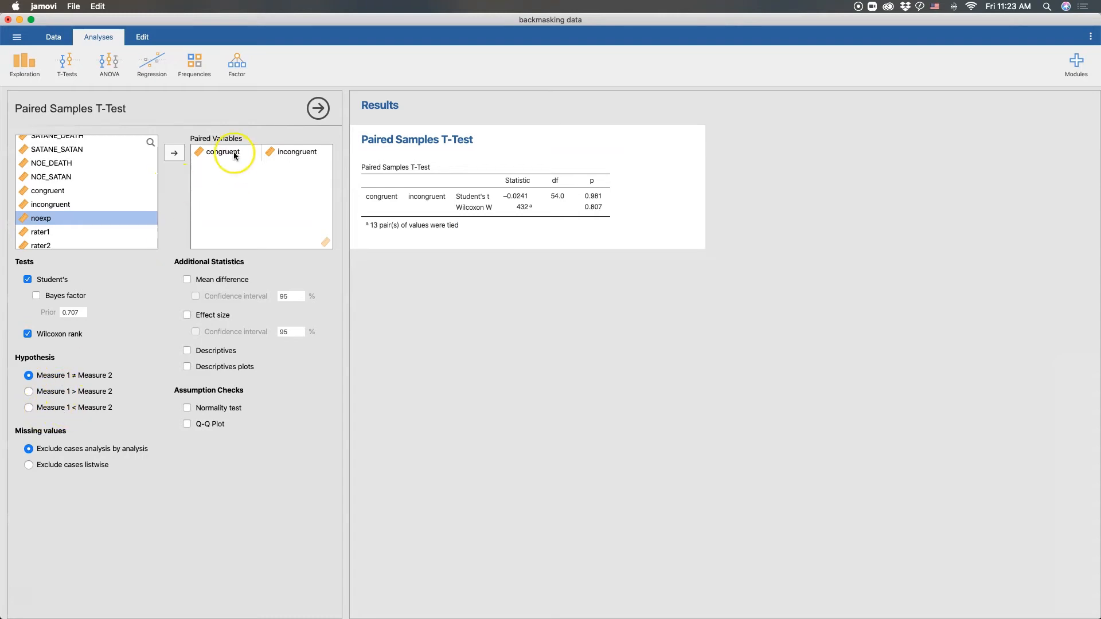
mouse_move(237, 198)
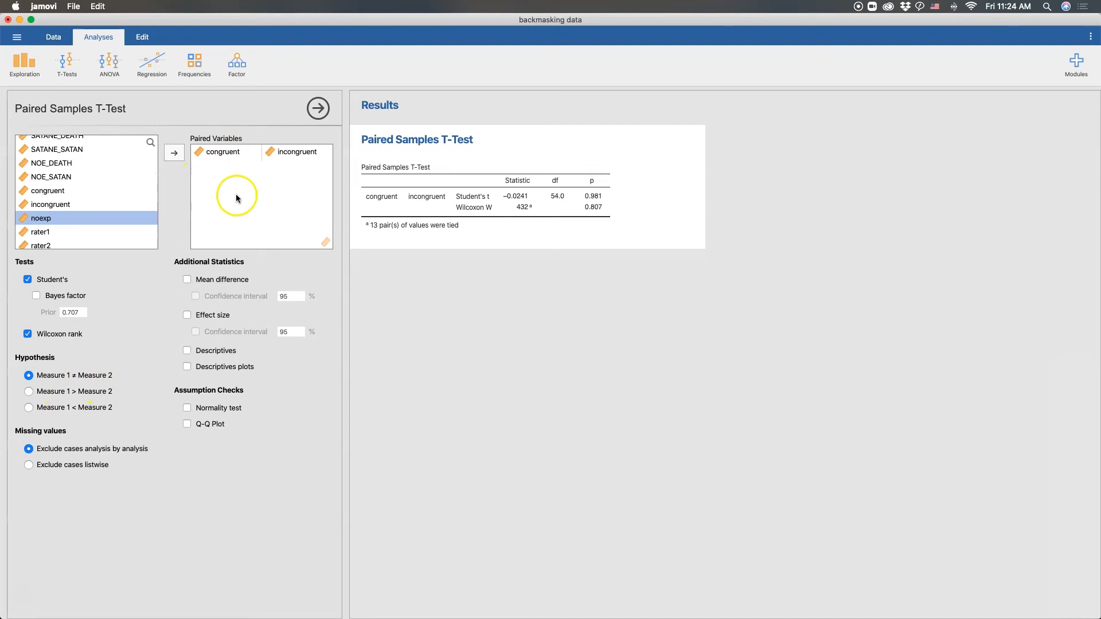
mouse_move(244, 173)
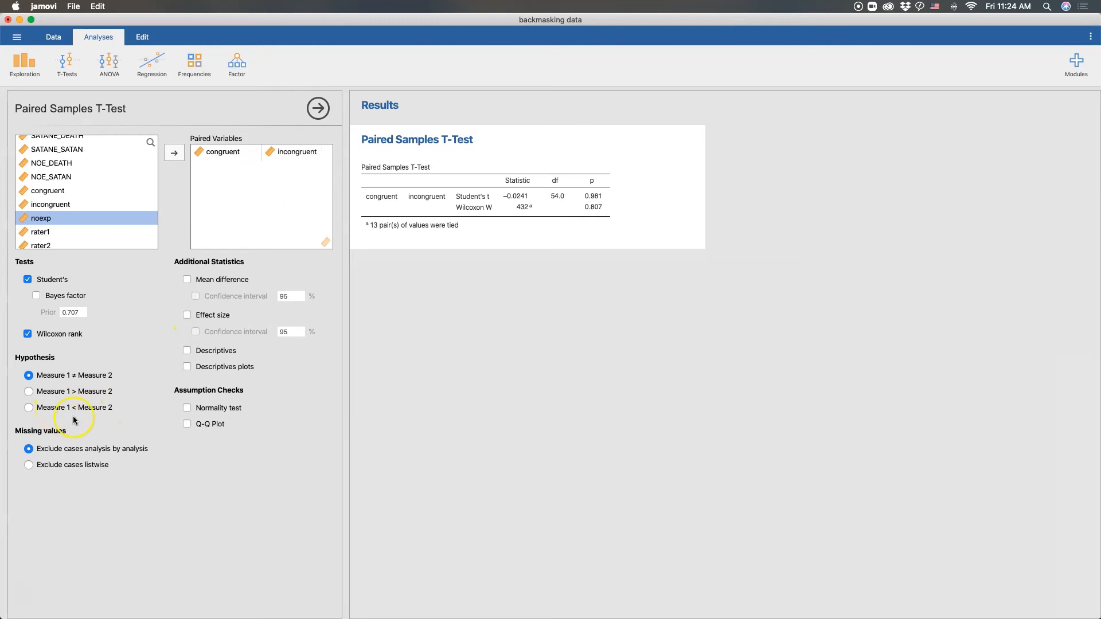
mouse_move(249, 187)
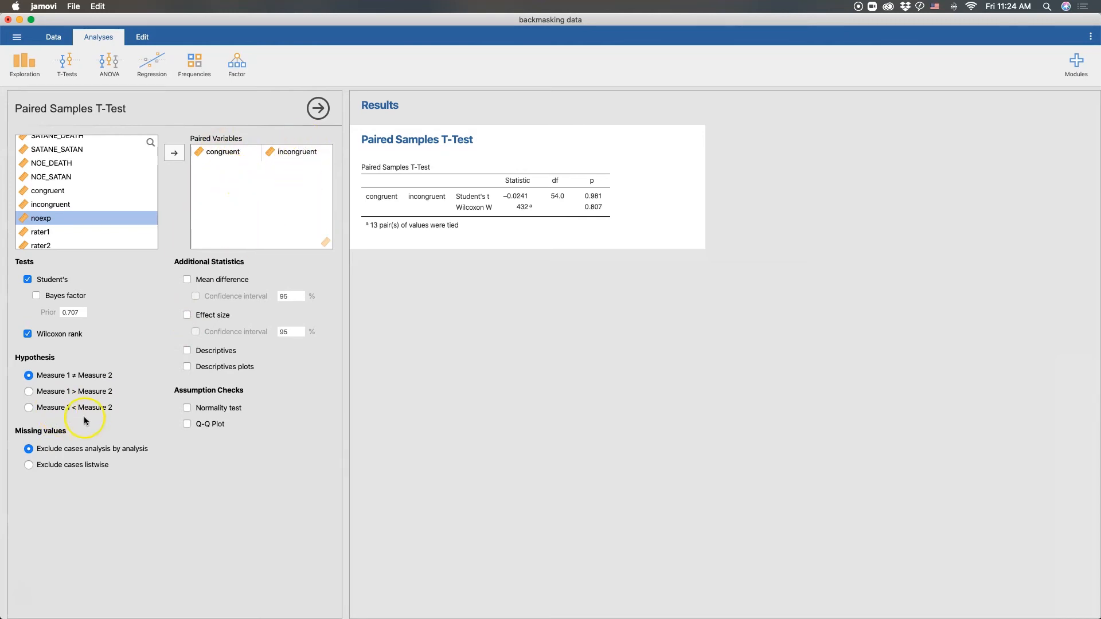
mouse_move(81, 391)
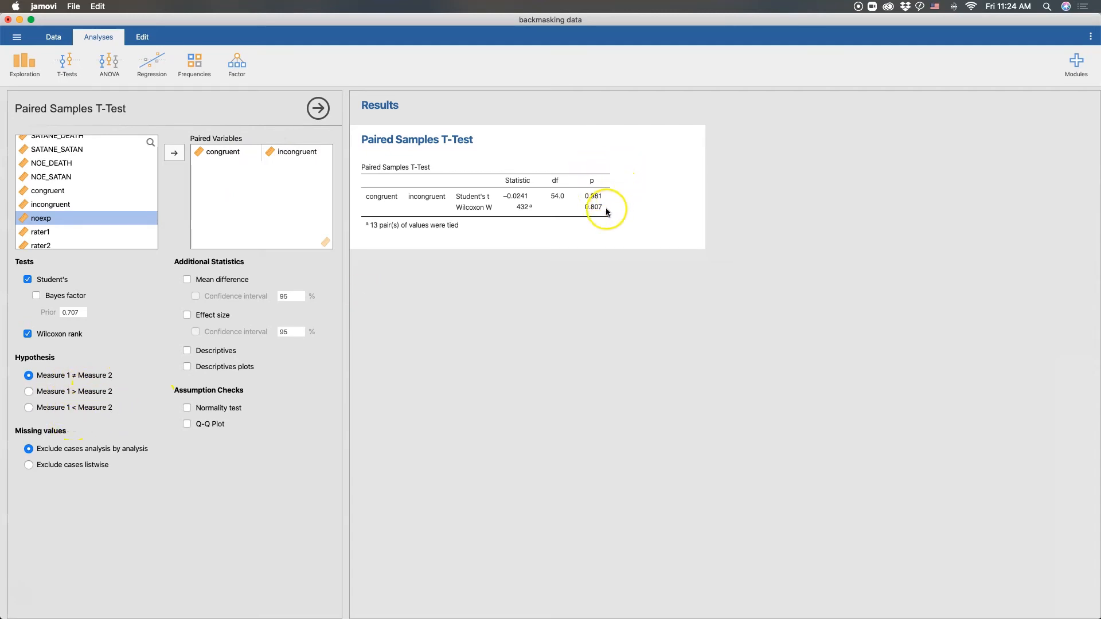
mouse_move(394, 330)
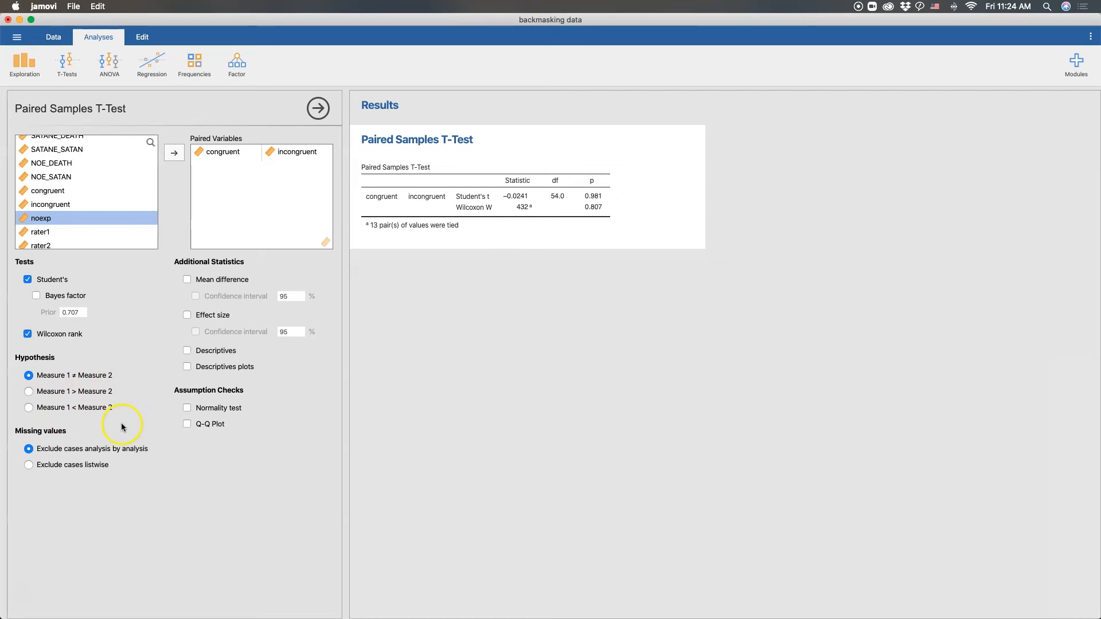
- Try both one-sided hypotheses, ending on Measure 1 > Measure 2 (p 0.510, 0.601)
click(29, 391)
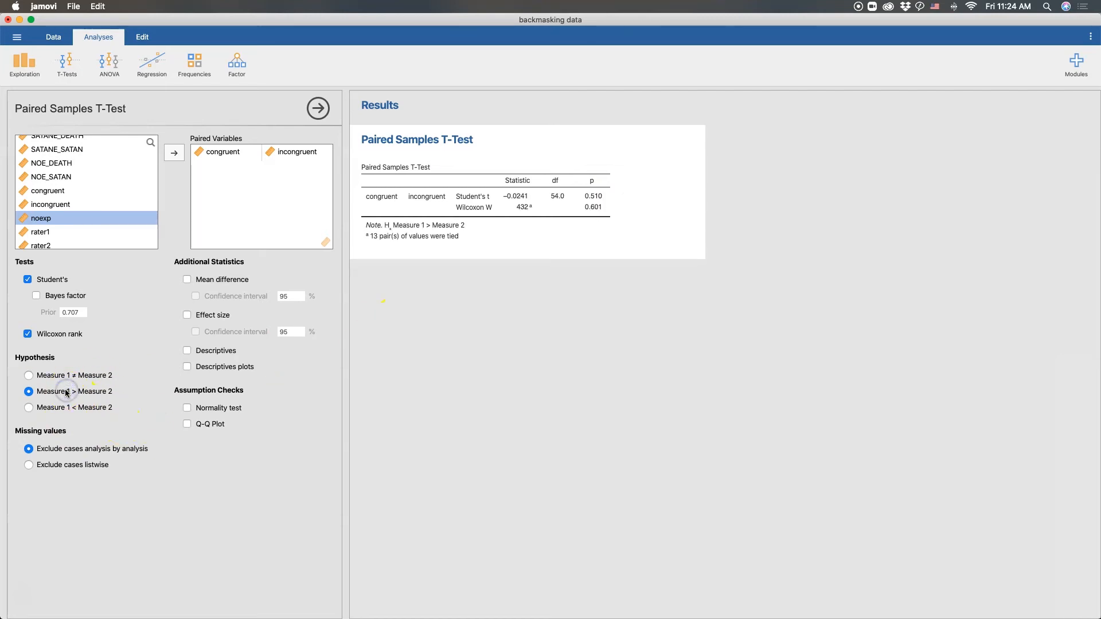
click(29, 407)
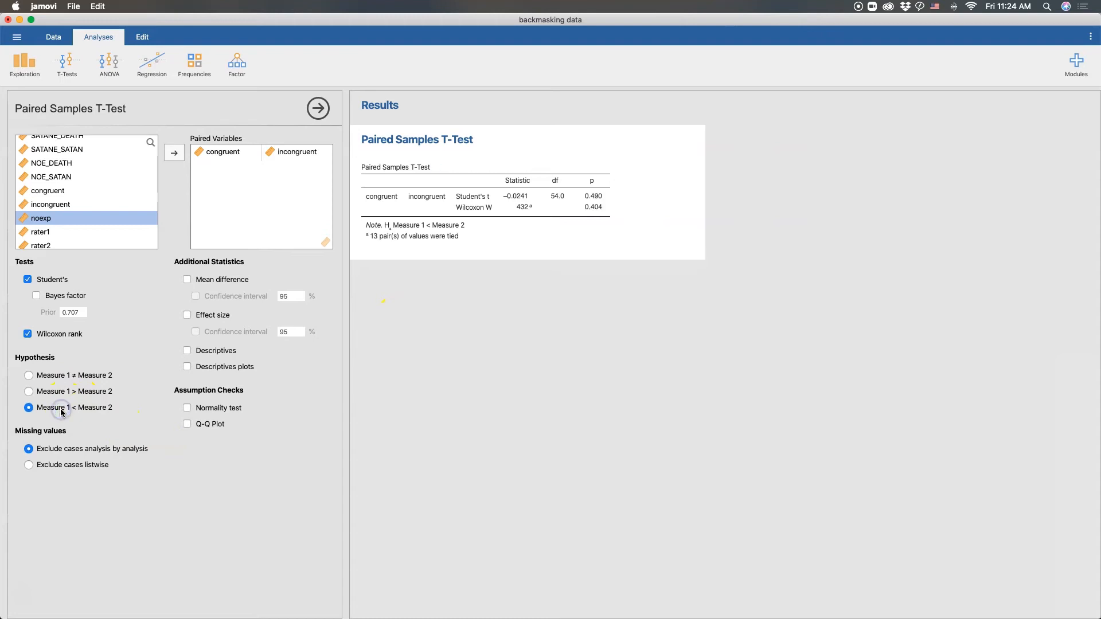
mouse_move(75, 392)
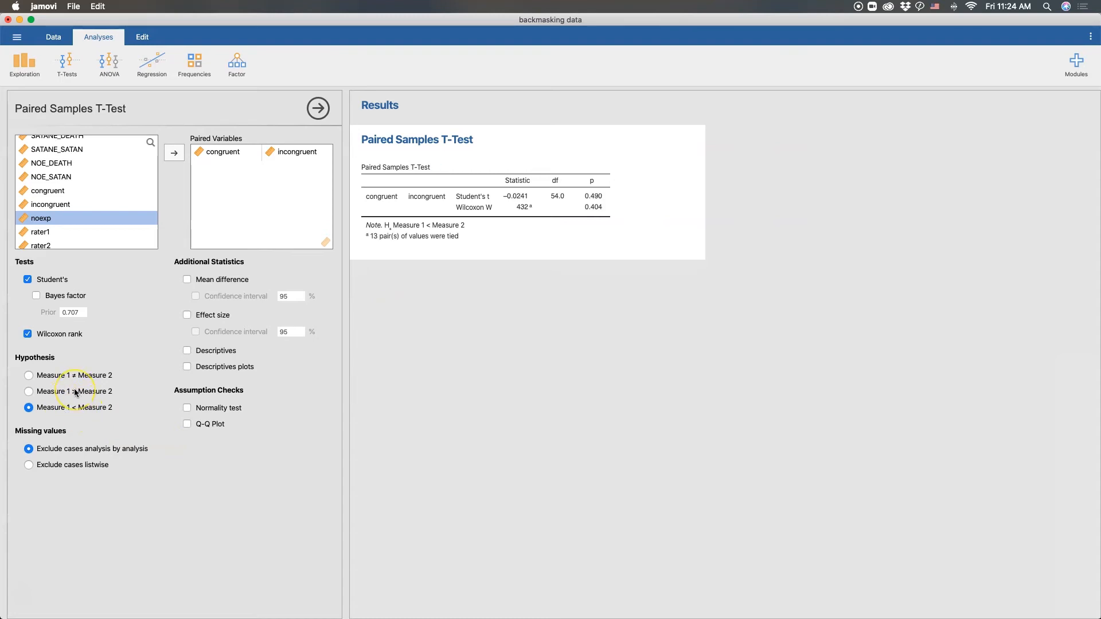
click(29, 391)
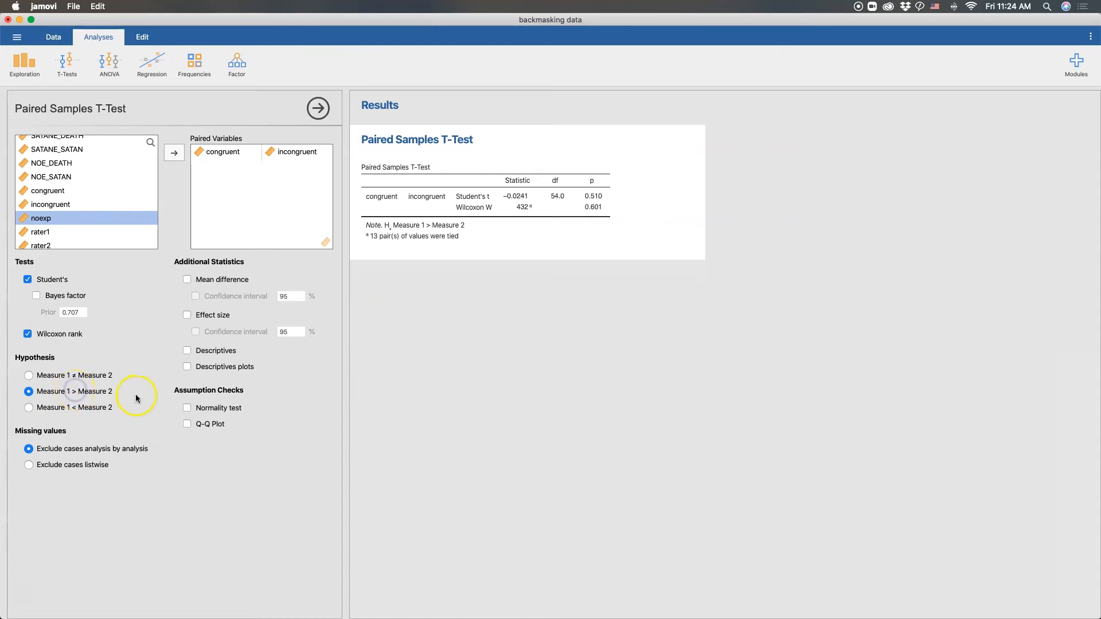
mouse_move(35, 477)
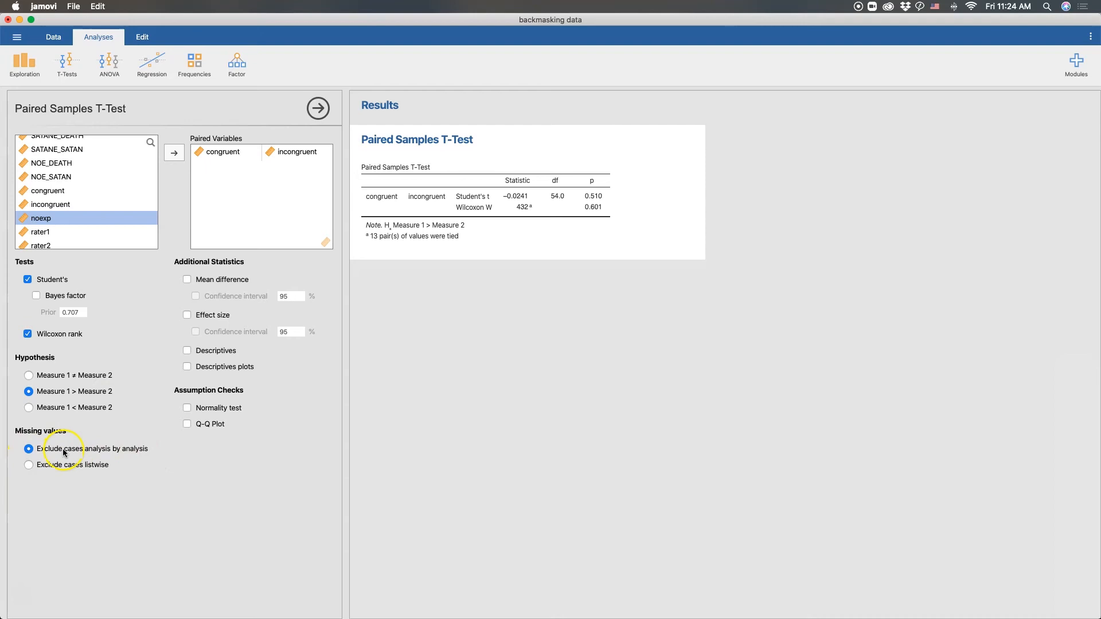
mouse_move(147, 293)
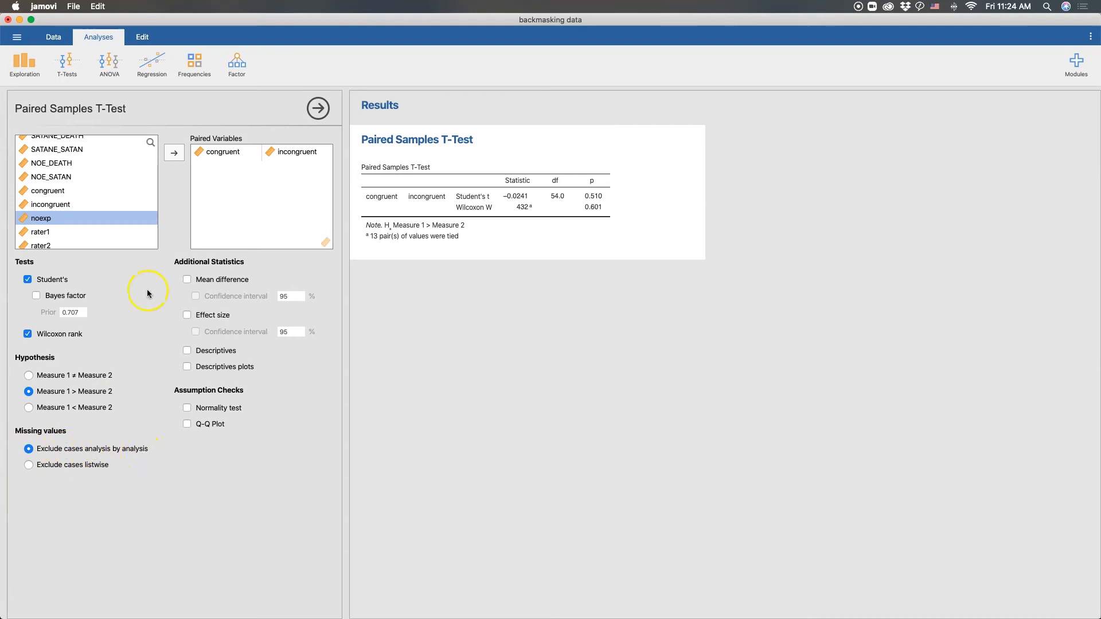
mouse_move(224, 188)
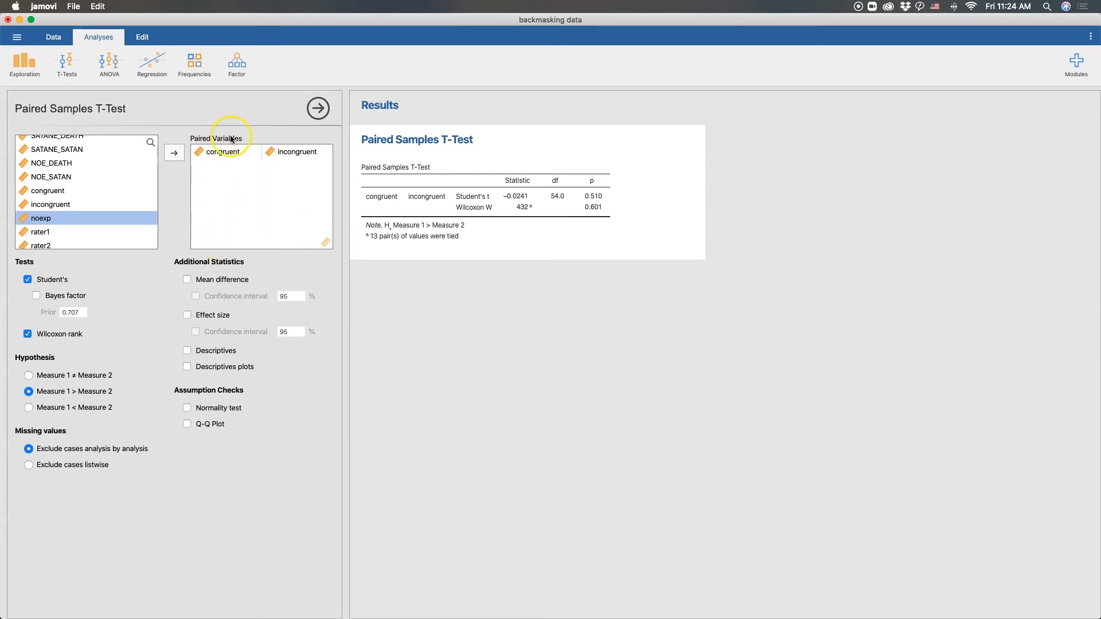
mouse_move(235, 160)
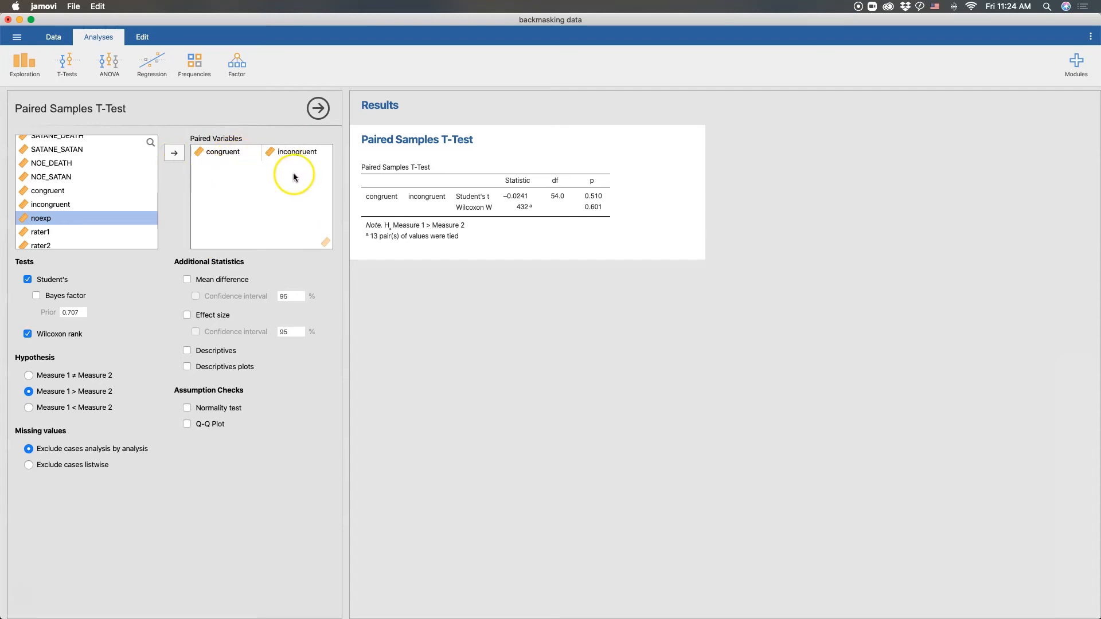
mouse_move(247, 235)
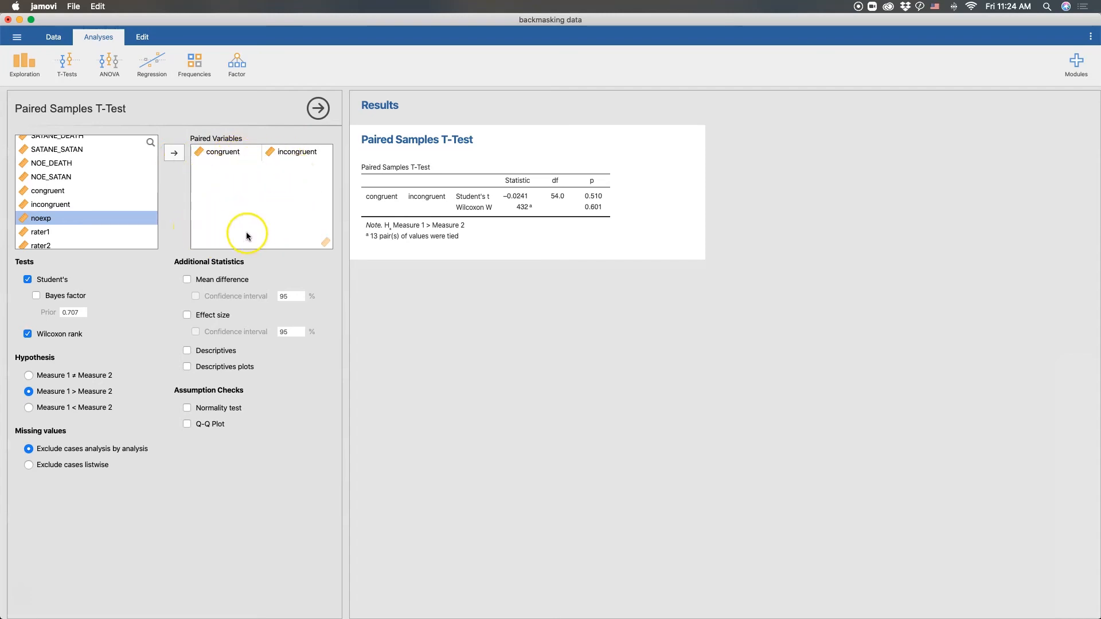
mouse_move(266, 189)
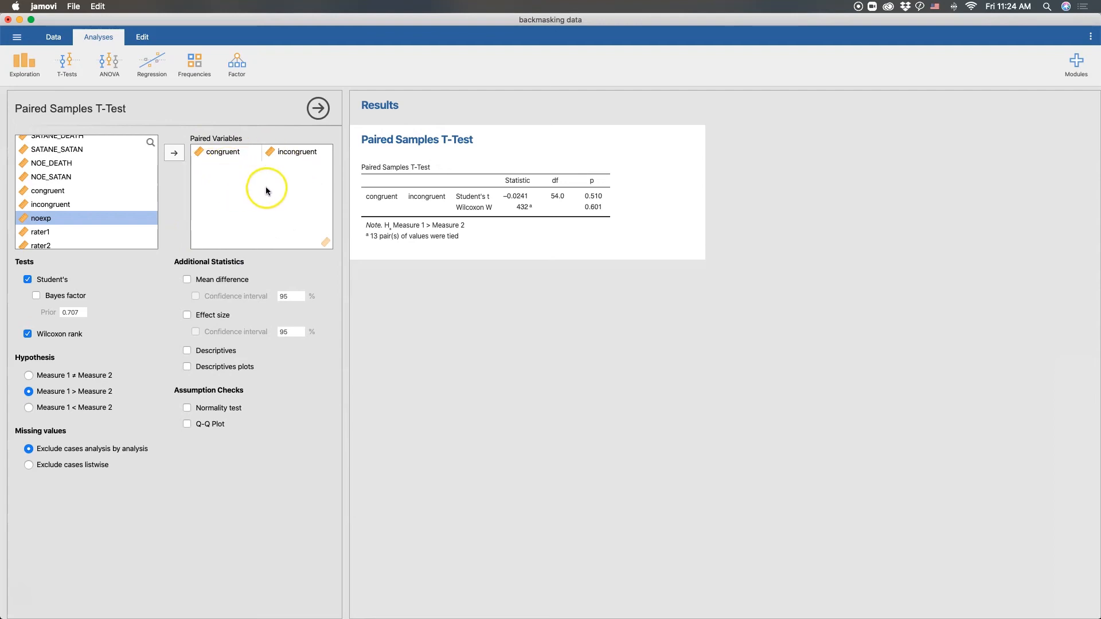
mouse_move(223, 273)
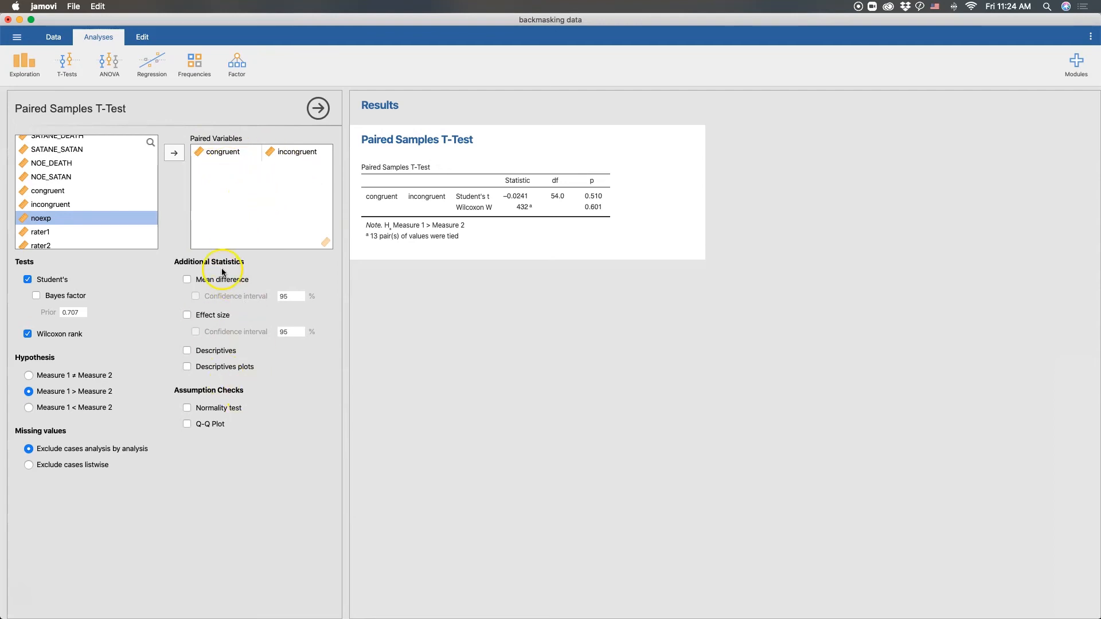
mouse_move(290, 180)
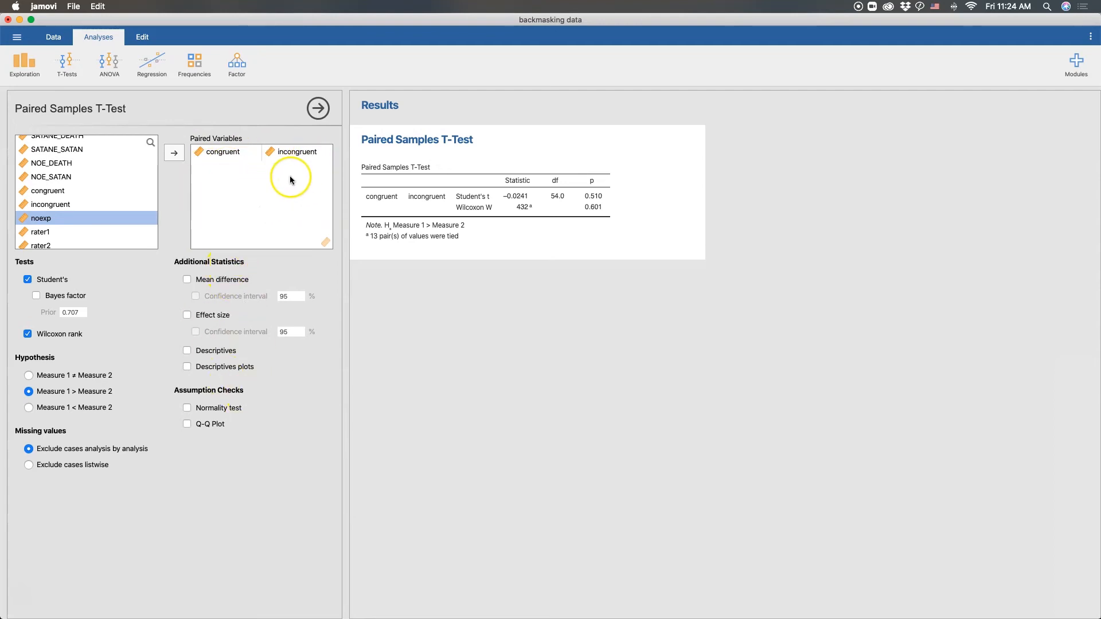
mouse_move(257, 187)
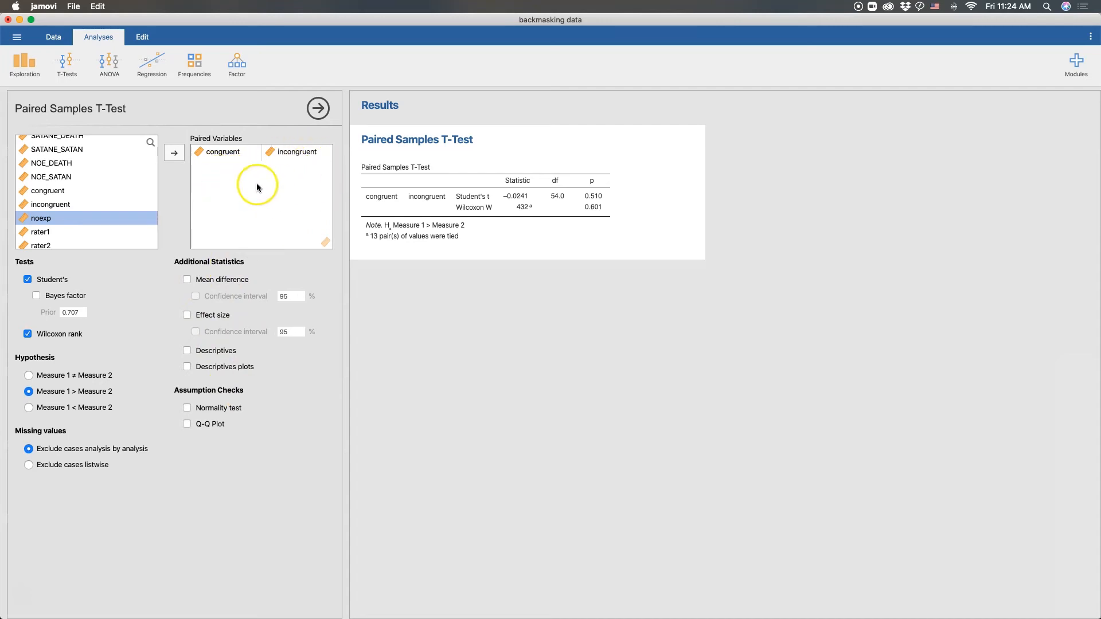
mouse_move(244, 164)
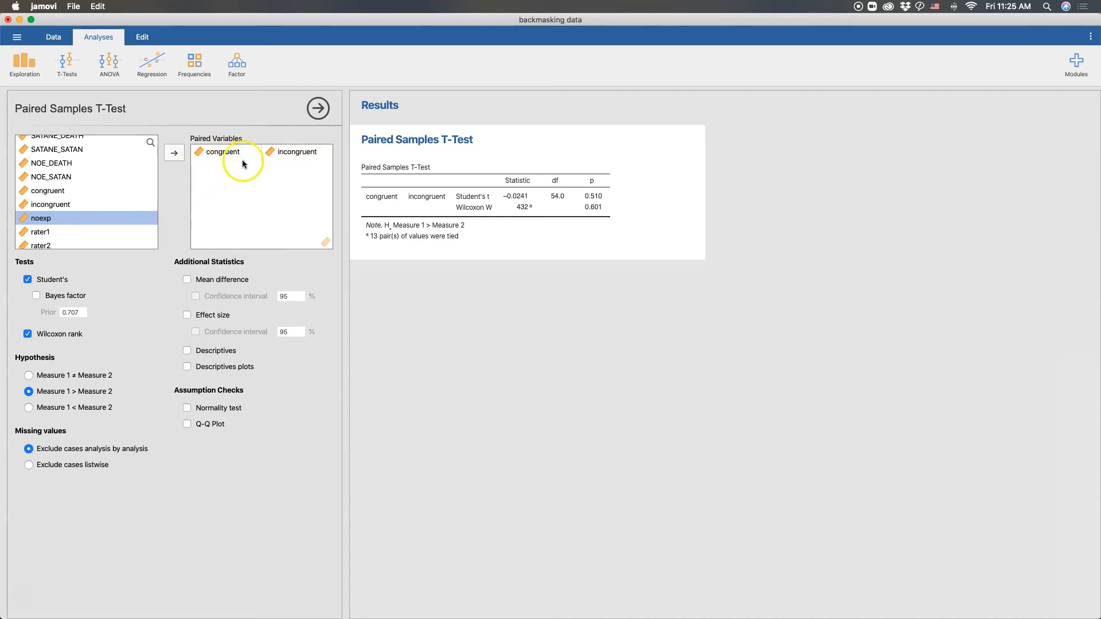
mouse_move(226, 153)
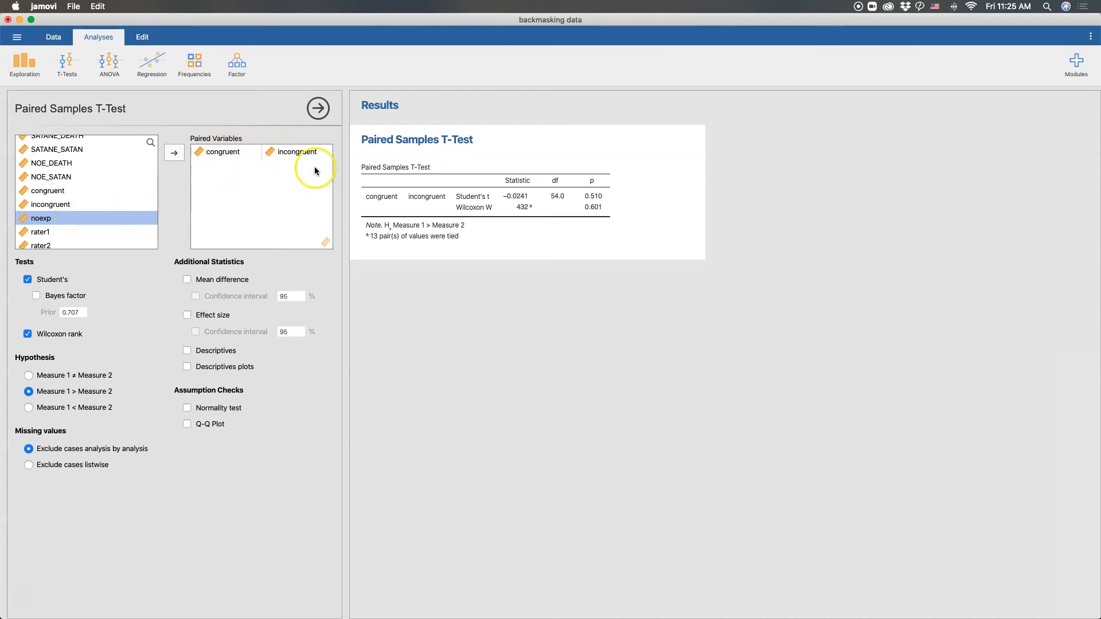
mouse_move(247, 181)
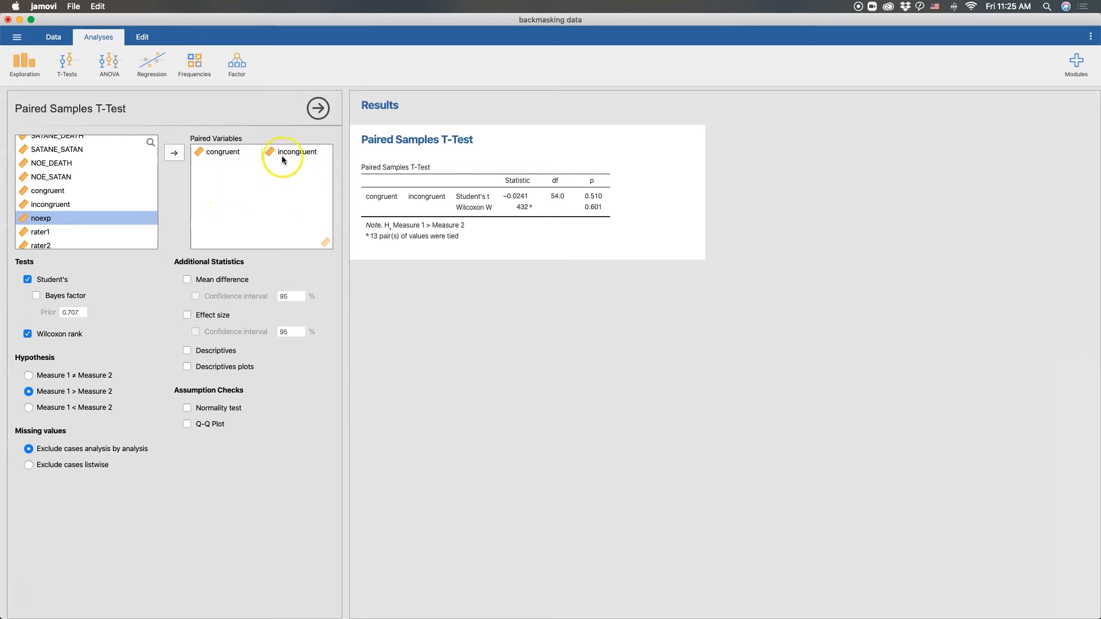
mouse_move(304, 190)
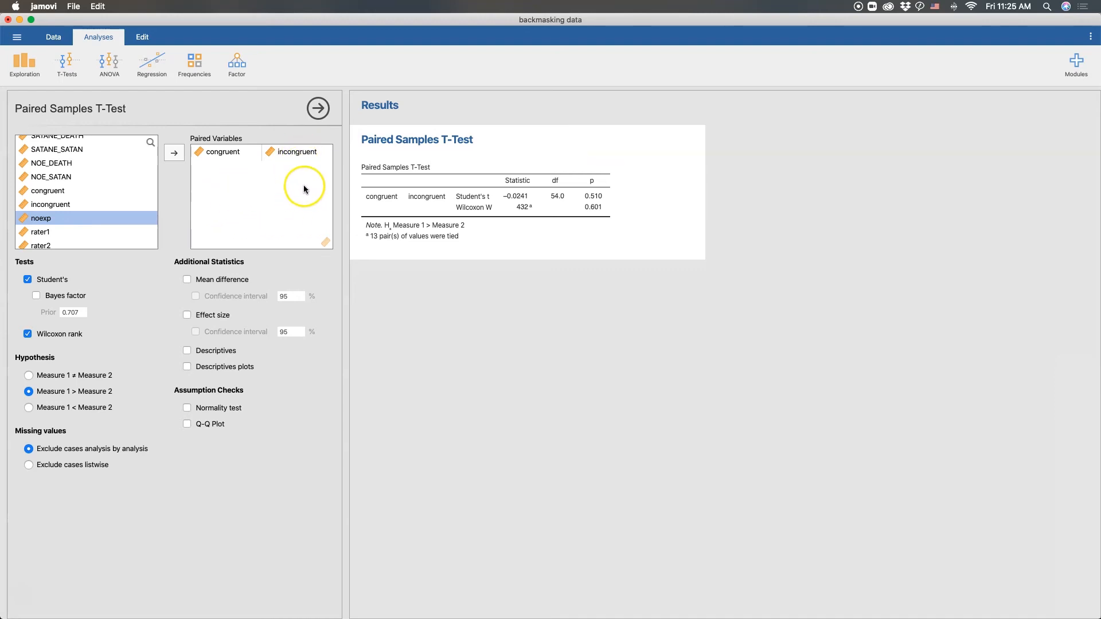
mouse_move(237, 237)
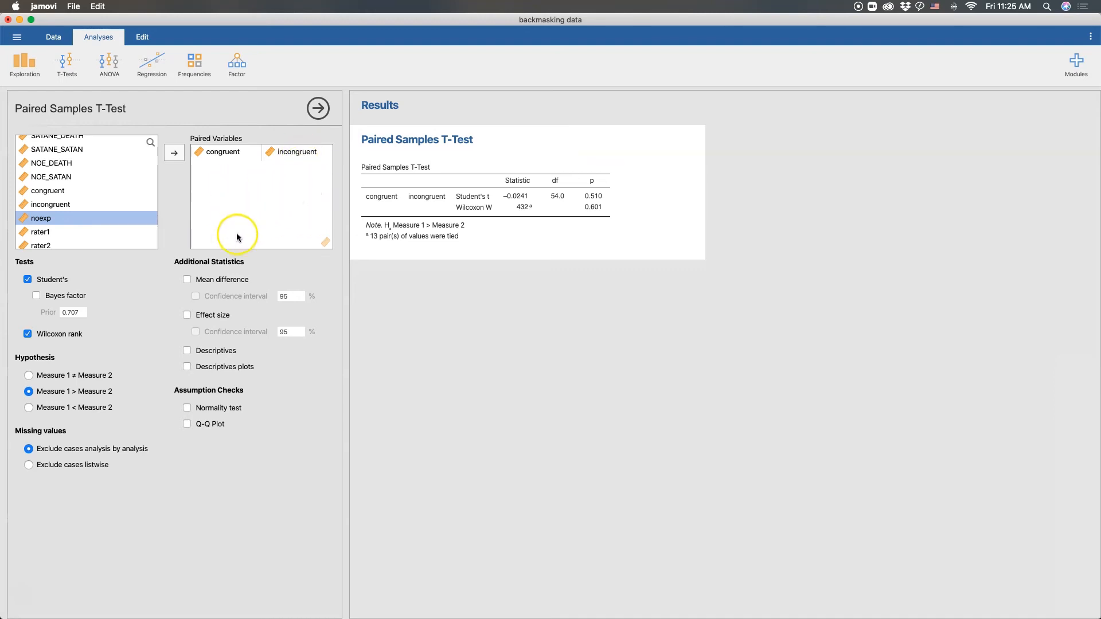
mouse_move(166, 407)
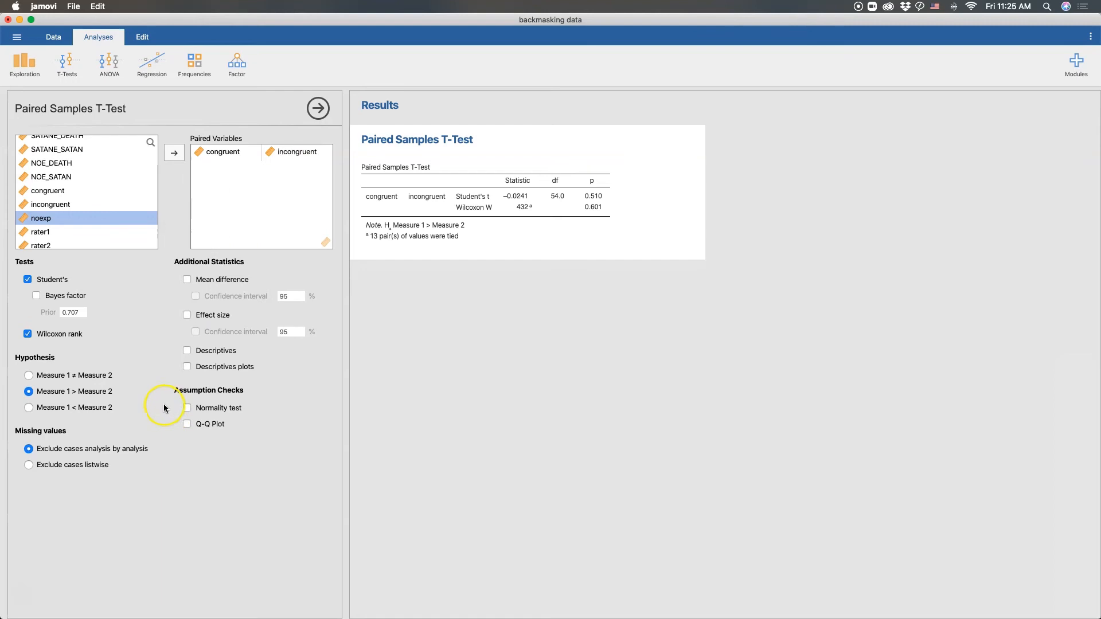
mouse_move(85, 475)
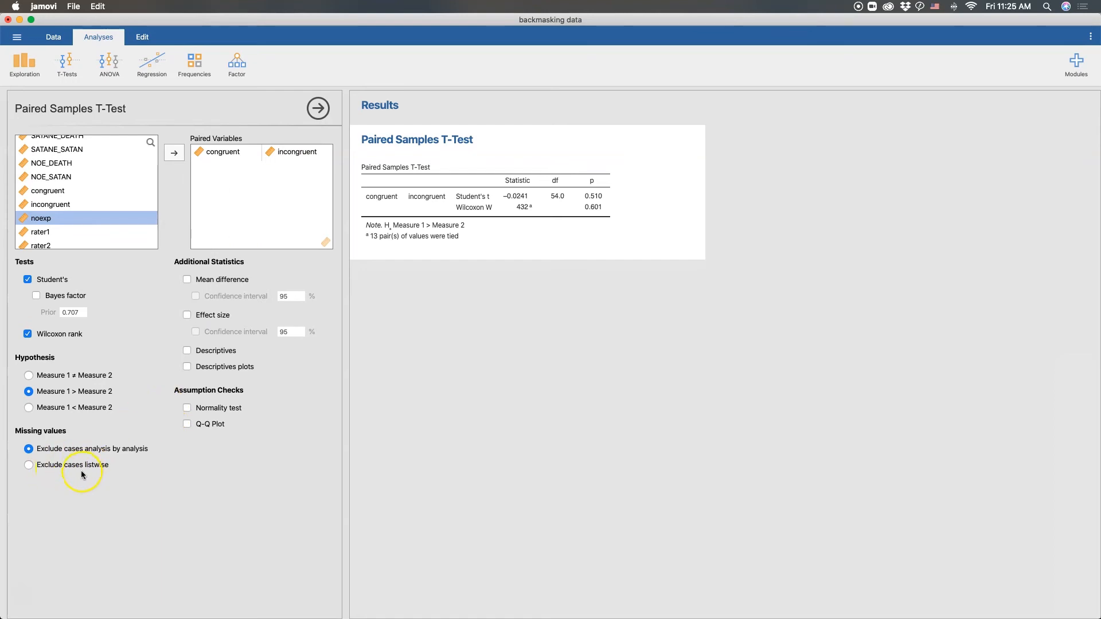
mouse_move(267, 162)
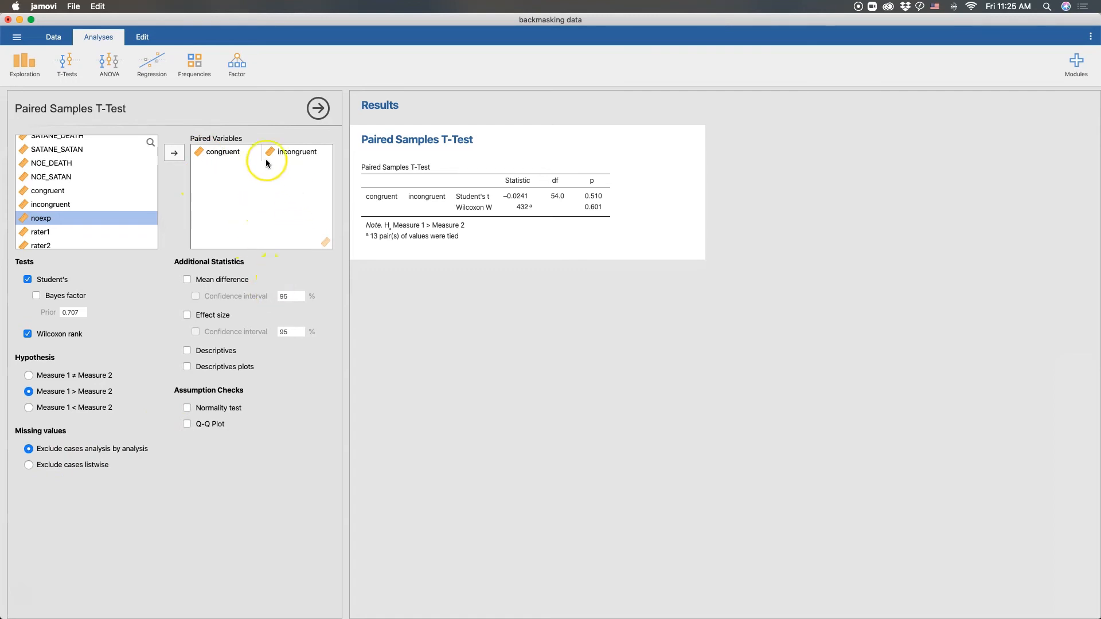
mouse_move(298, 232)
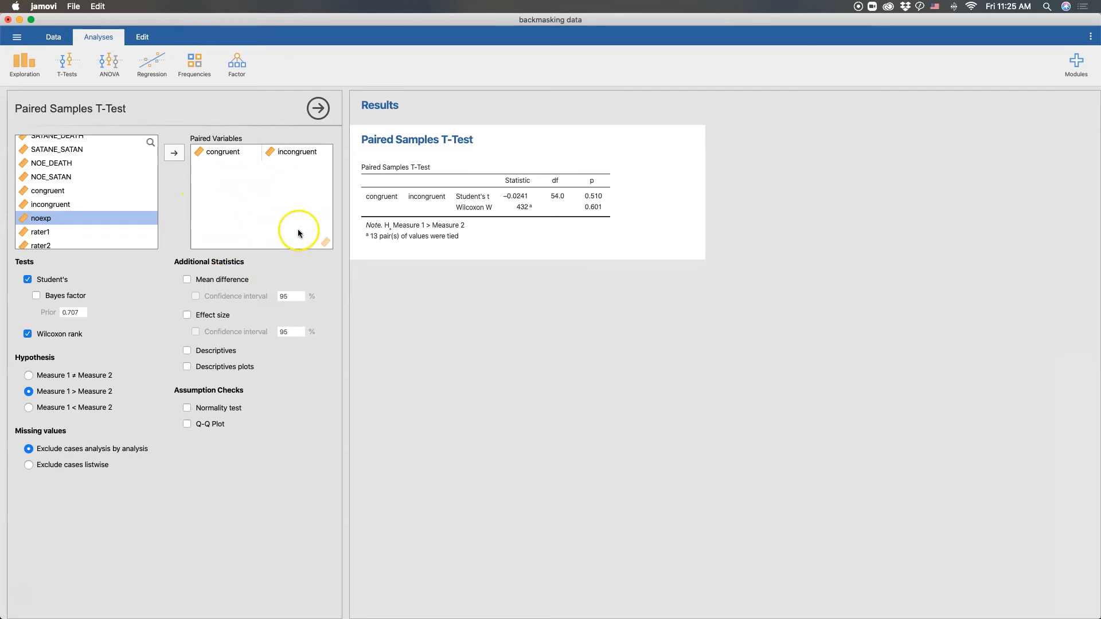
mouse_move(178, 406)
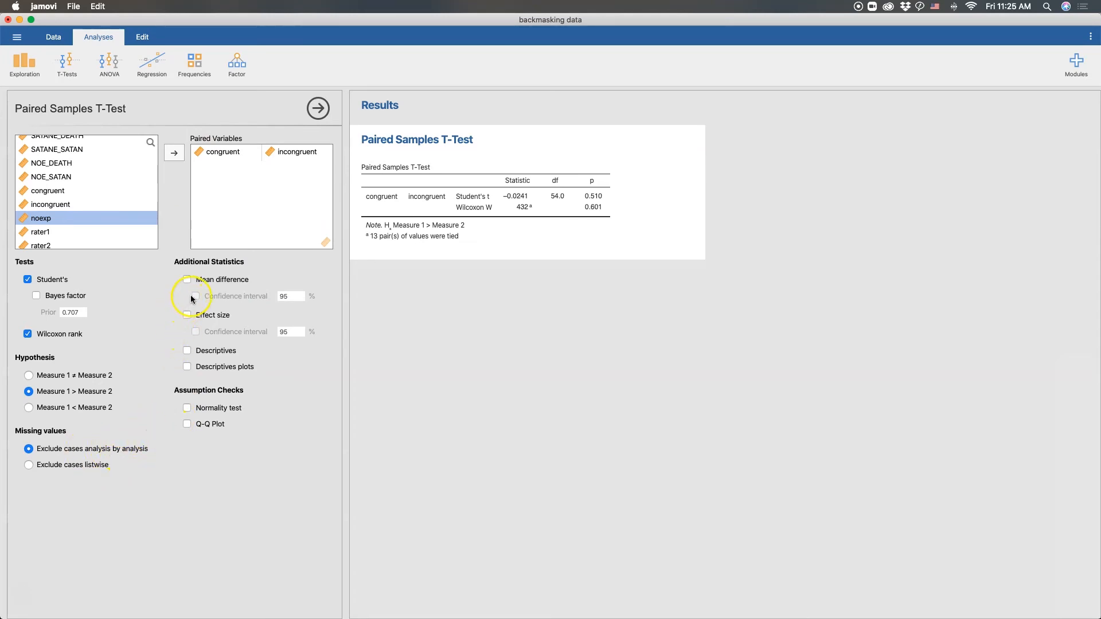
- Add the mean difference with its 95% confidence interval to the t-test table
click(186, 278)
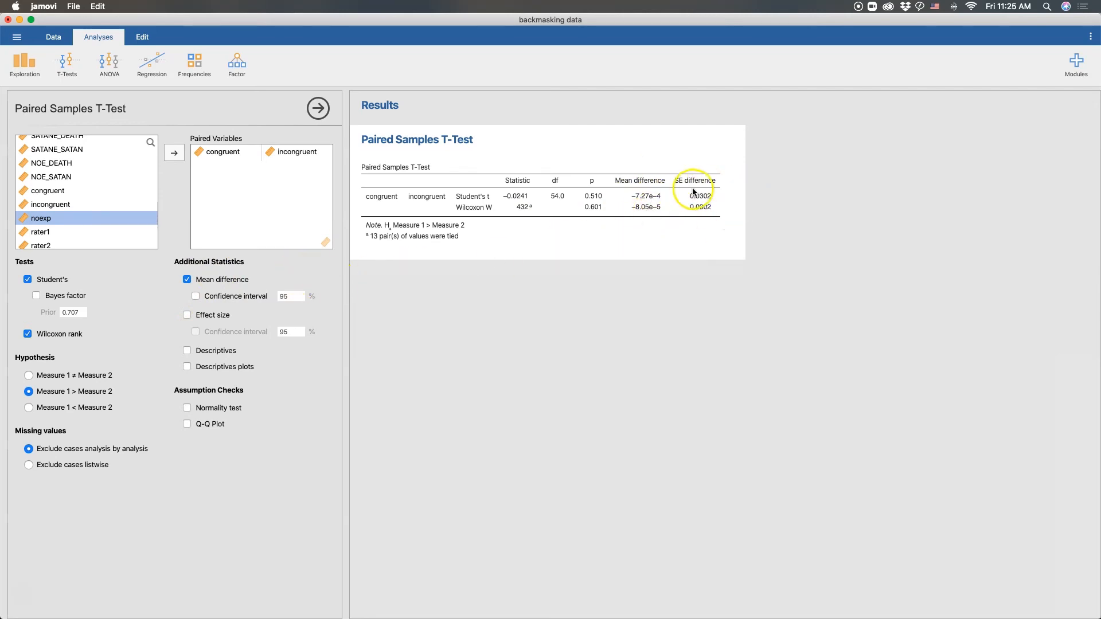
click(195, 296)
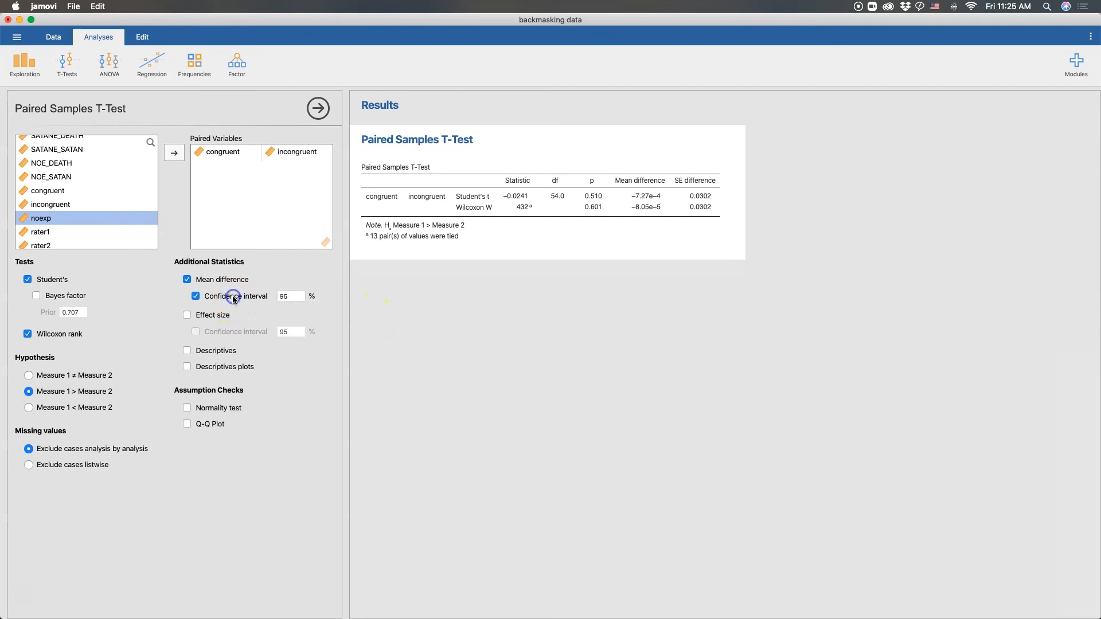
click(195, 296)
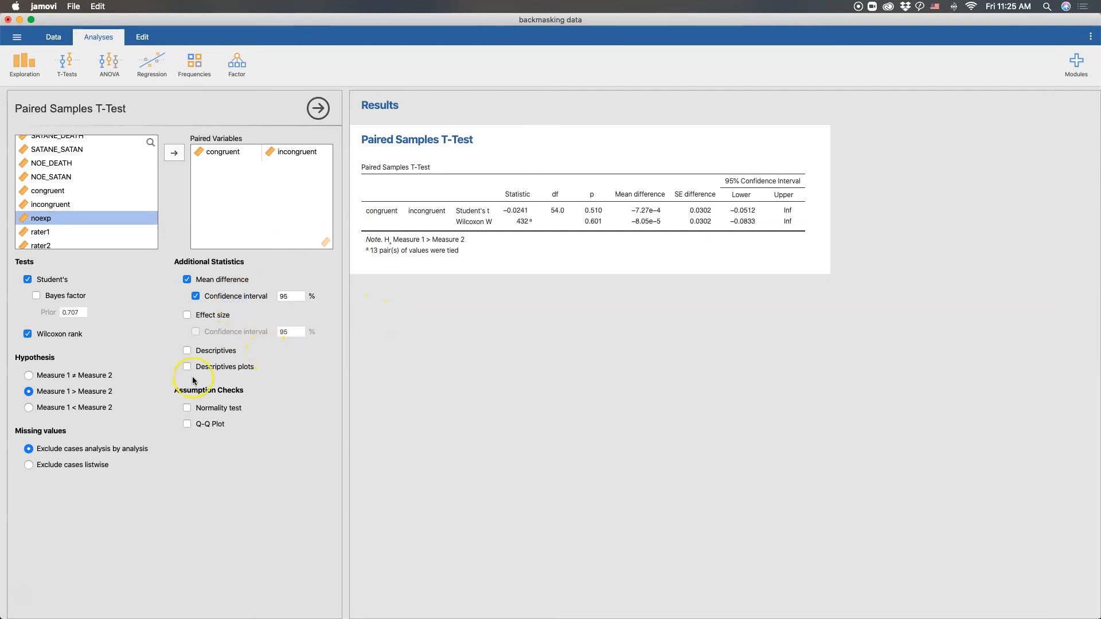
mouse_move(39, 377)
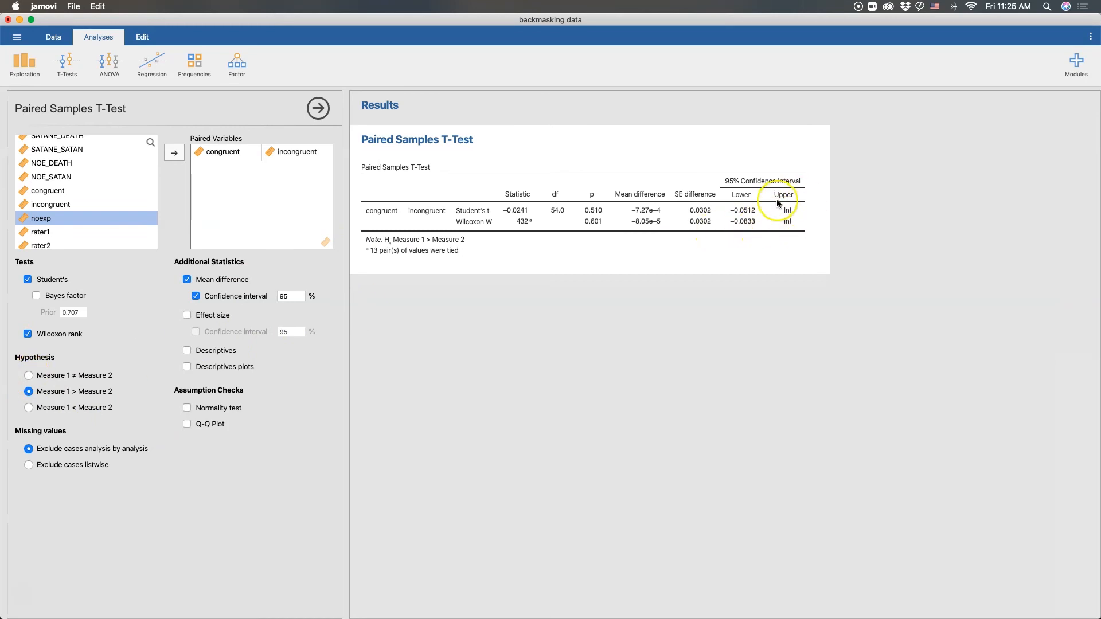
mouse_move(86, 375)
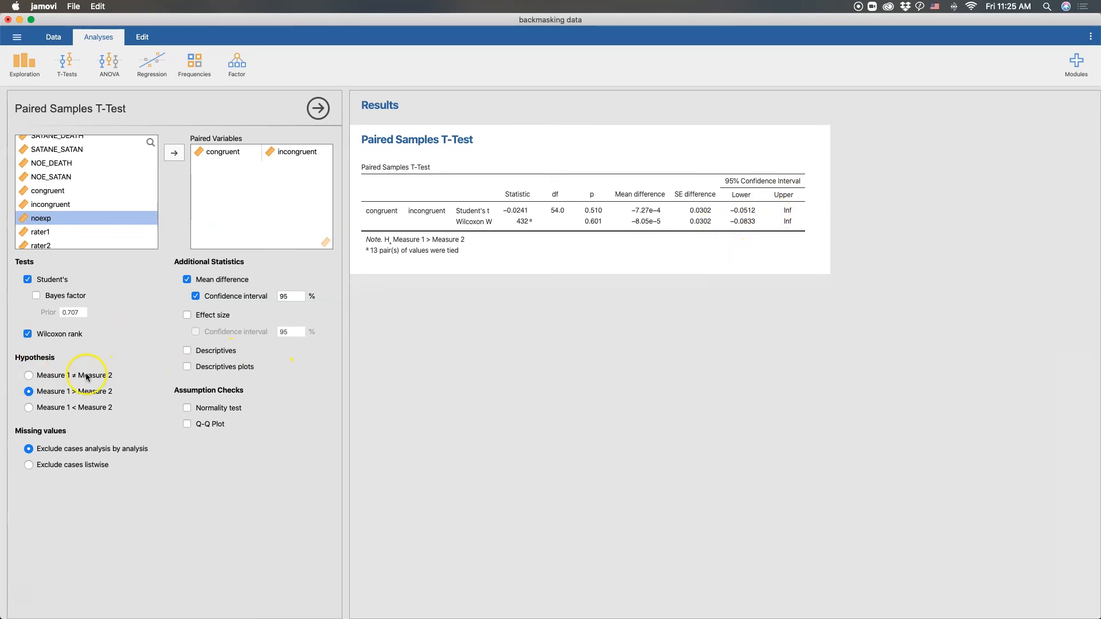
- Try Measure 1 < Measure 2, then set the hypothesis to Measure 1 ≠ Measure 2
click(29, 407)
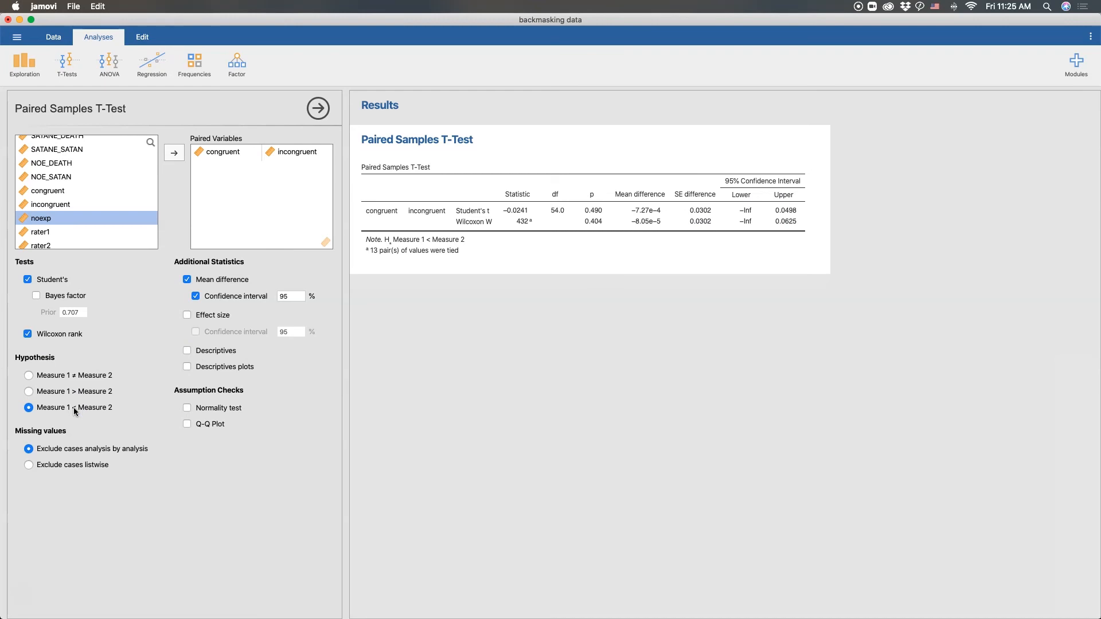
click(29, 375)
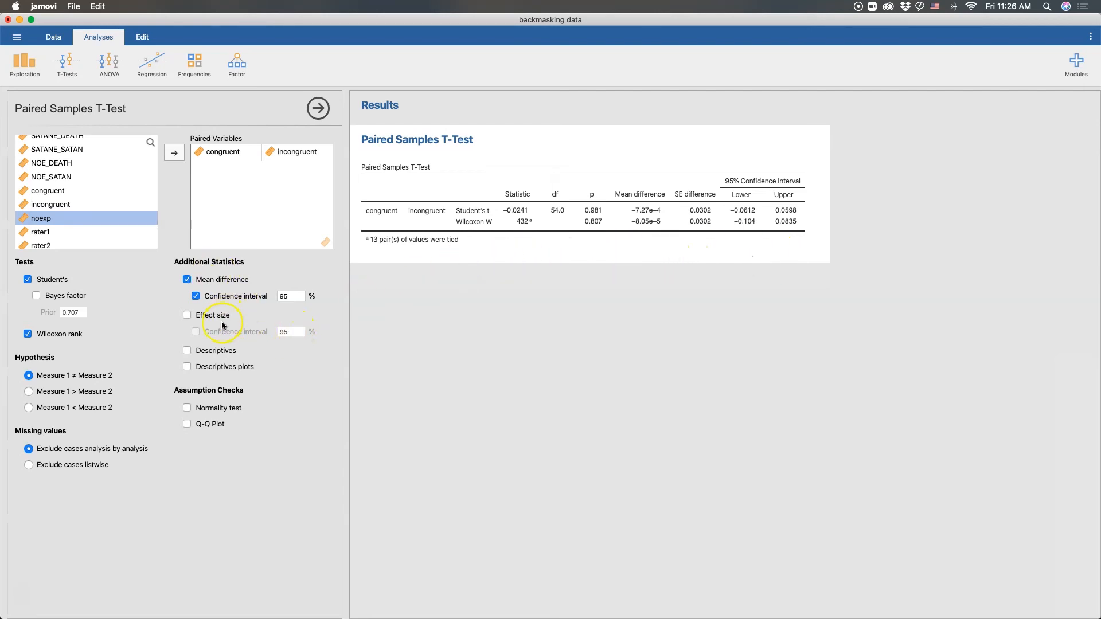
- Add effect sizes (Cohen's d, rank biserial) with a 95% interval for Cohen's d
click(187, 315)
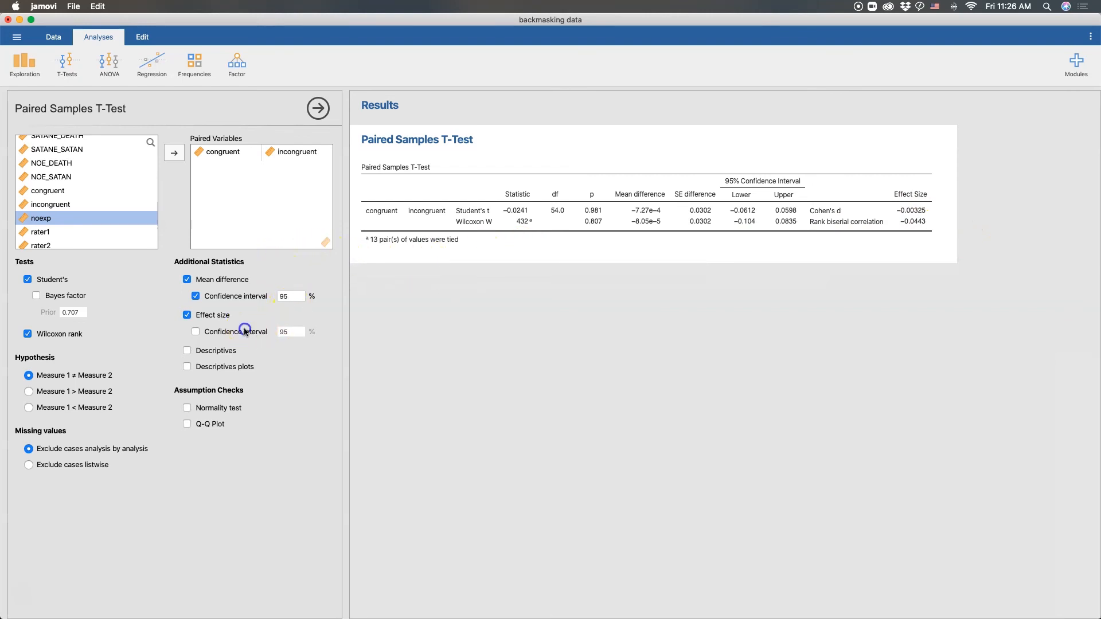
click(196, 332)
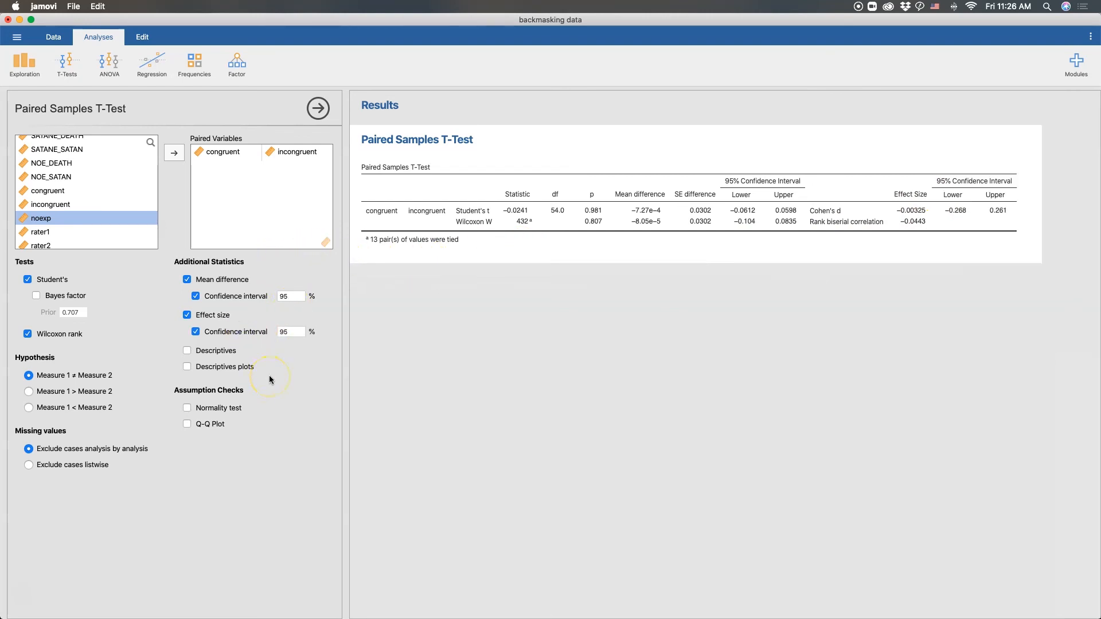
mouse_move(991, 212)
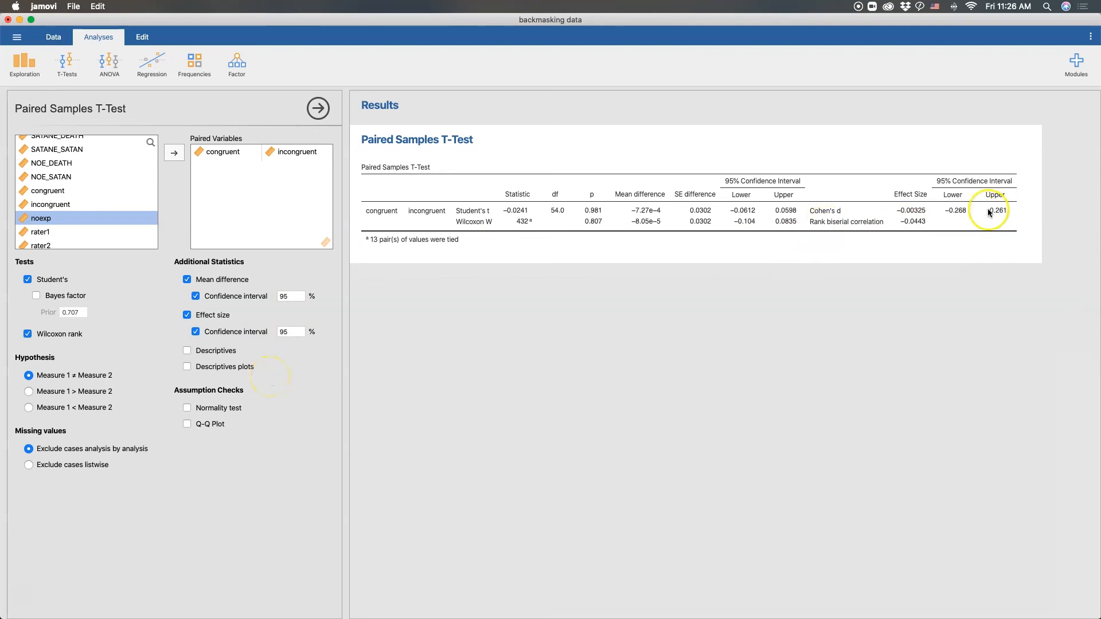
mouse_move(969, 207)
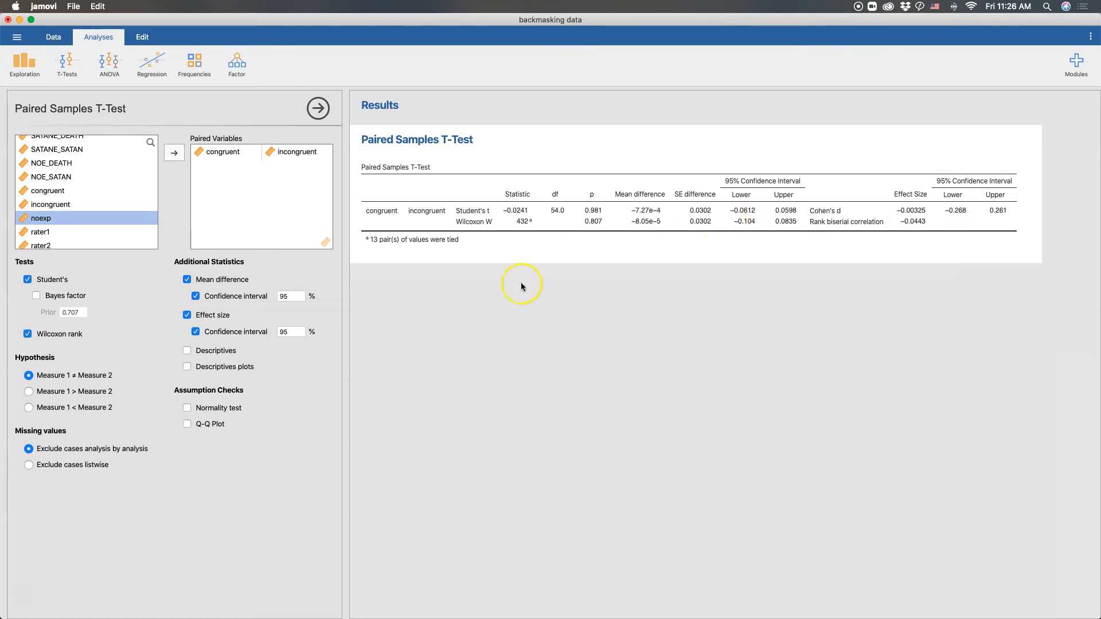
- Add the descriptives table and a descriptives plot for congruent and incongruent
click(187, 351)
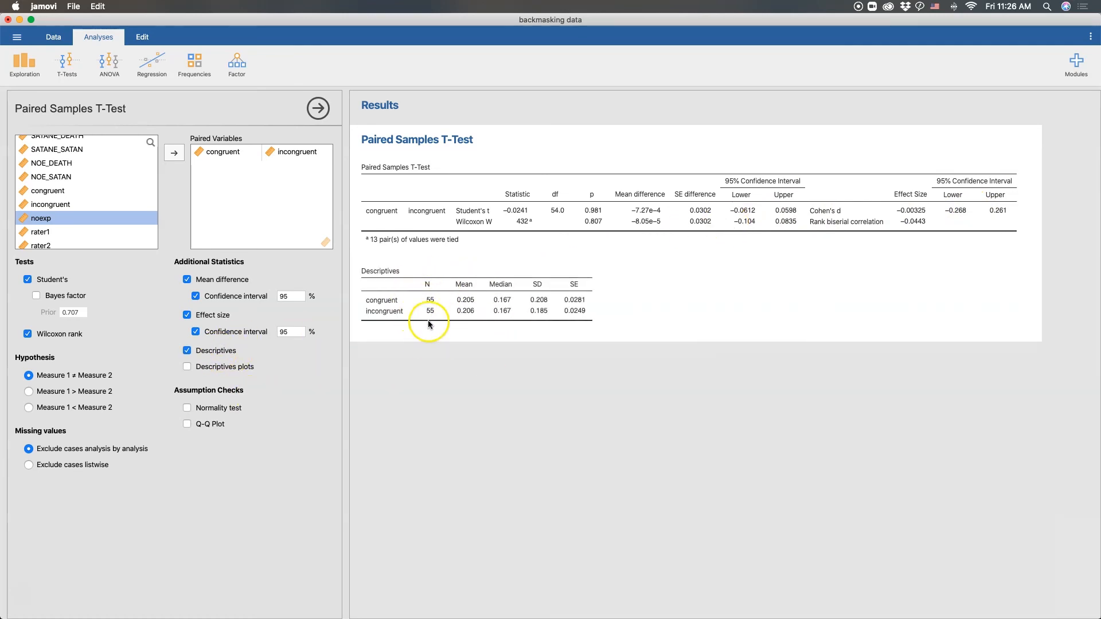
mouse_move(472, 313)
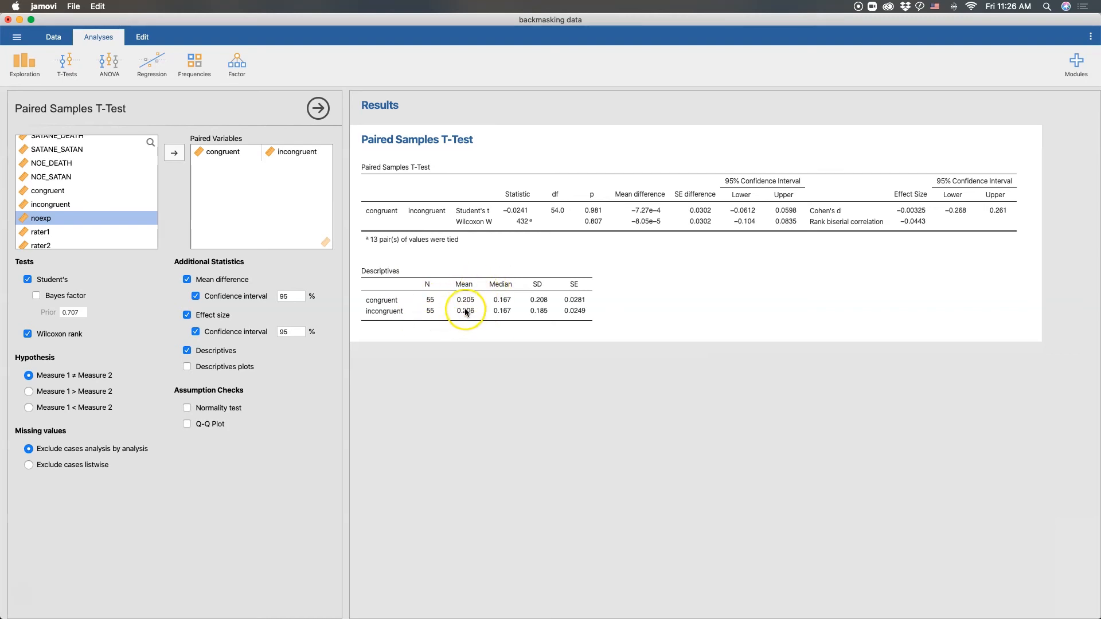
mouse_move(458, 328)
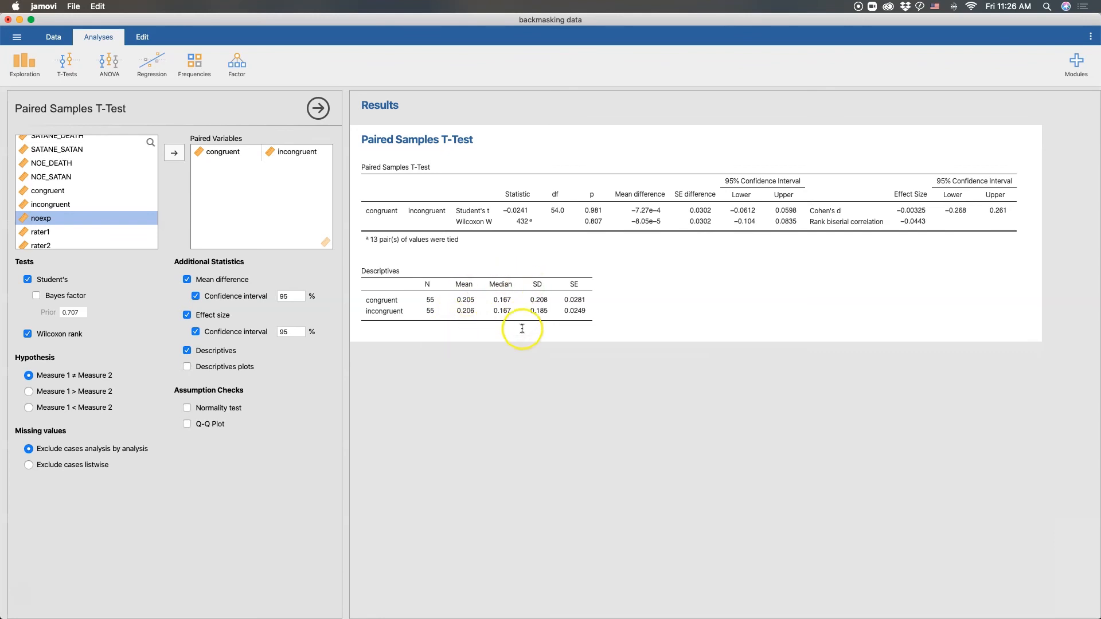
click(188, 366)
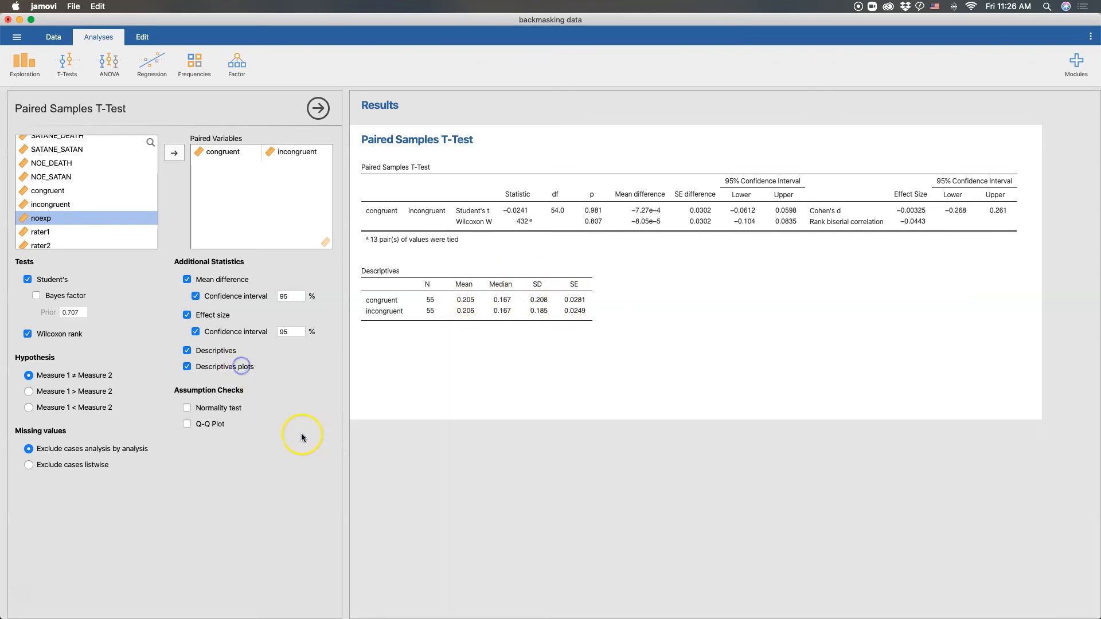
click(187, 367)
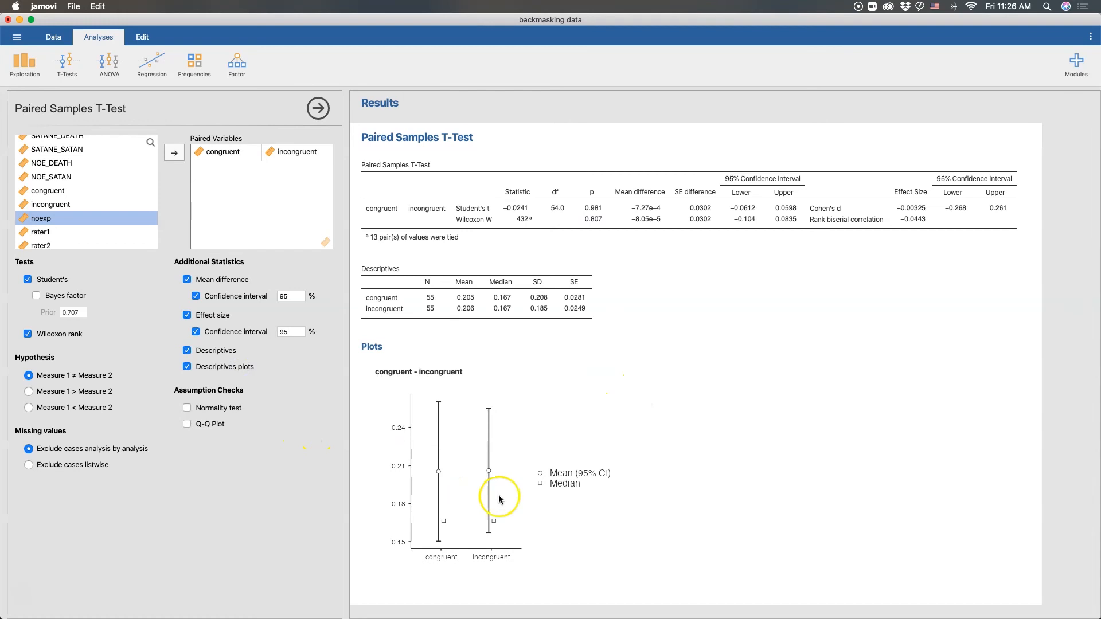
mouse_move(446, 550)
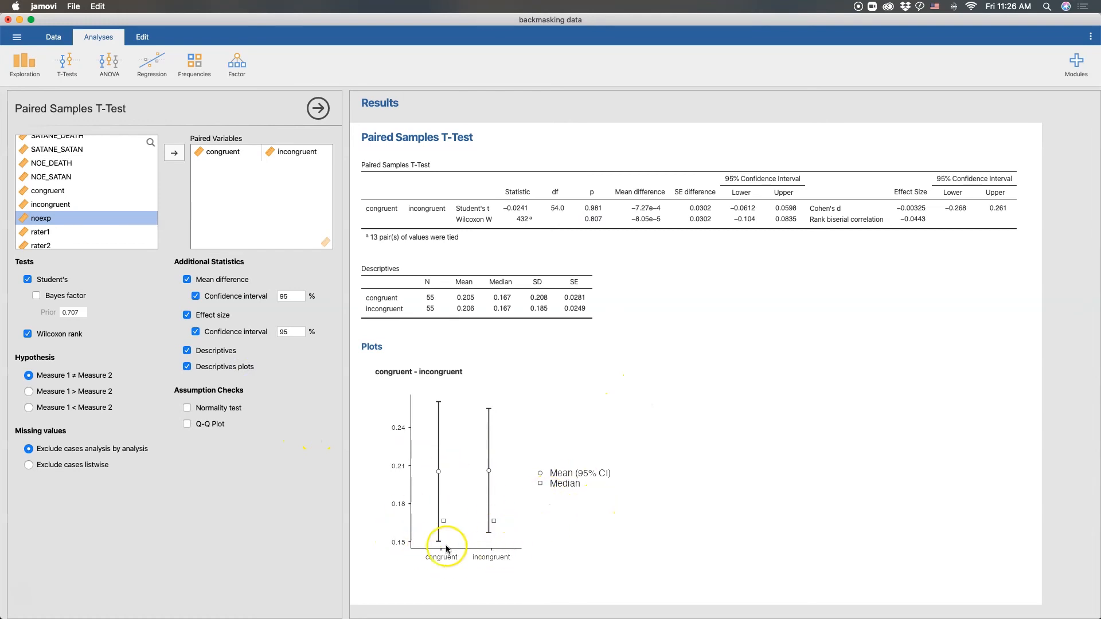
mouse_move(492, 475)
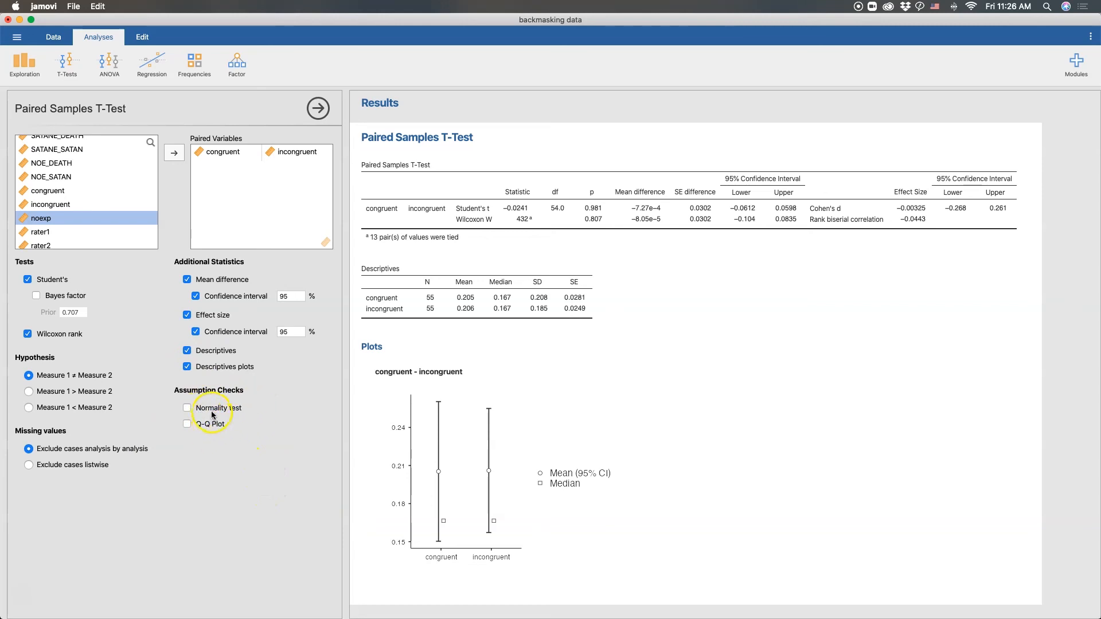
- Enable the Shapiro-Wilk normality test (W 0.948, p 0.019)
click(187, 408)
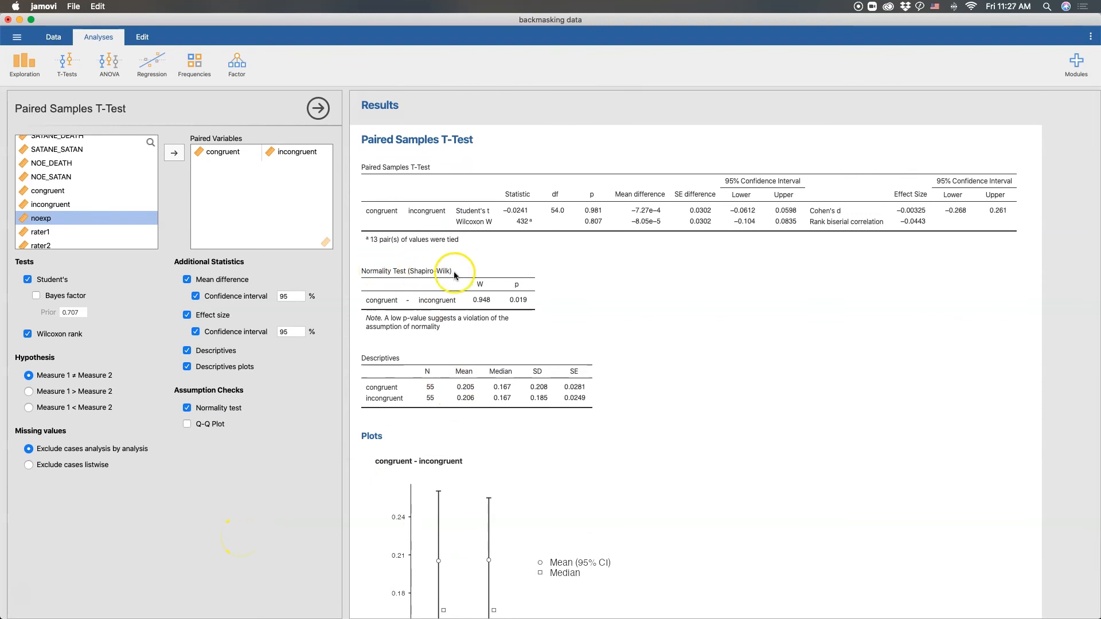
mouse_move(406, 307)
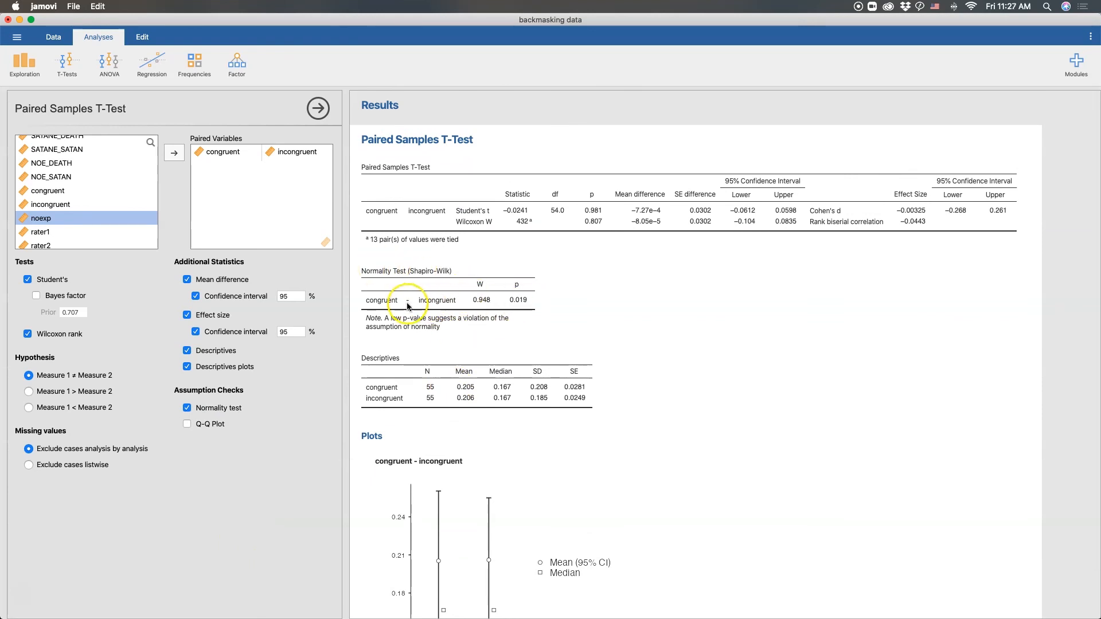
mouse_move(407, 367)
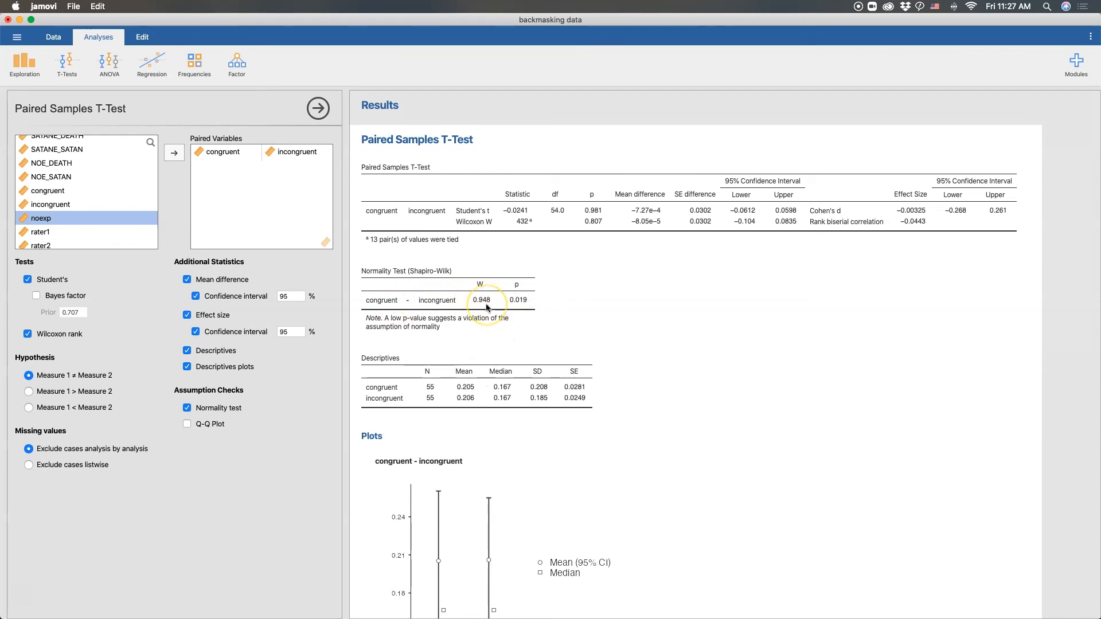
mouse_move(432, 304)
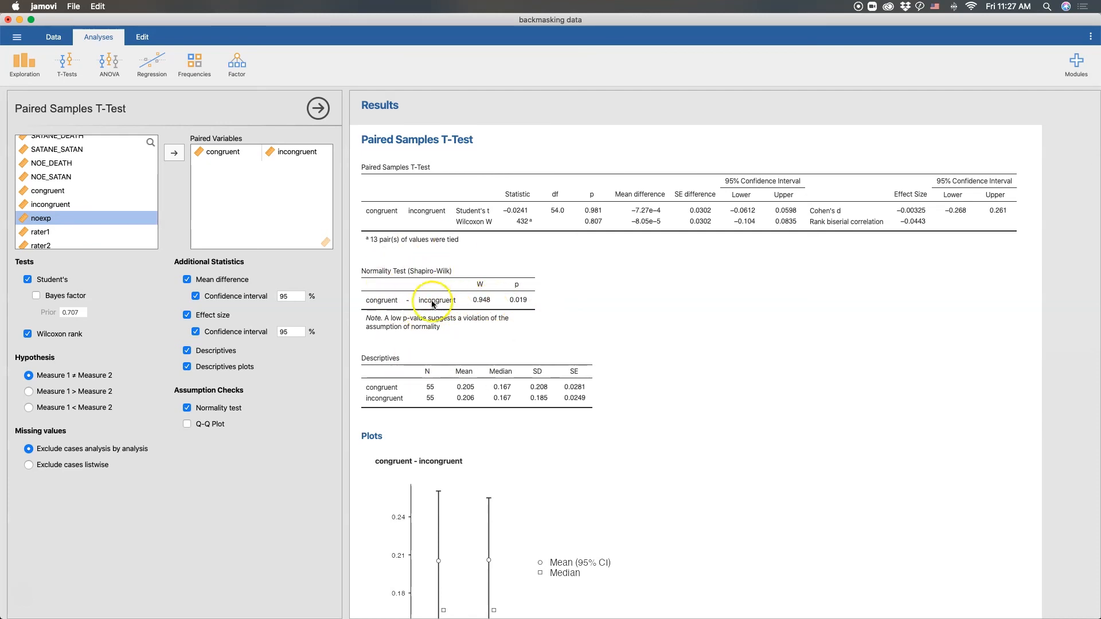
mouse_move(275, 343)
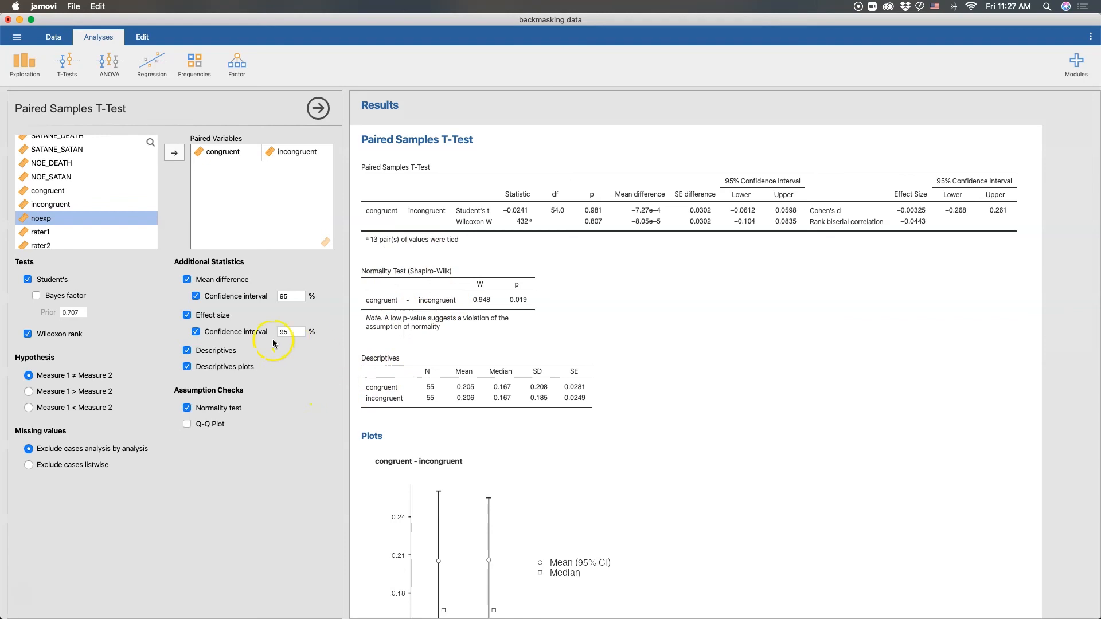
- Enable the Q-Q plot of standardized residuals under Assumption Checks
click(187, 424)
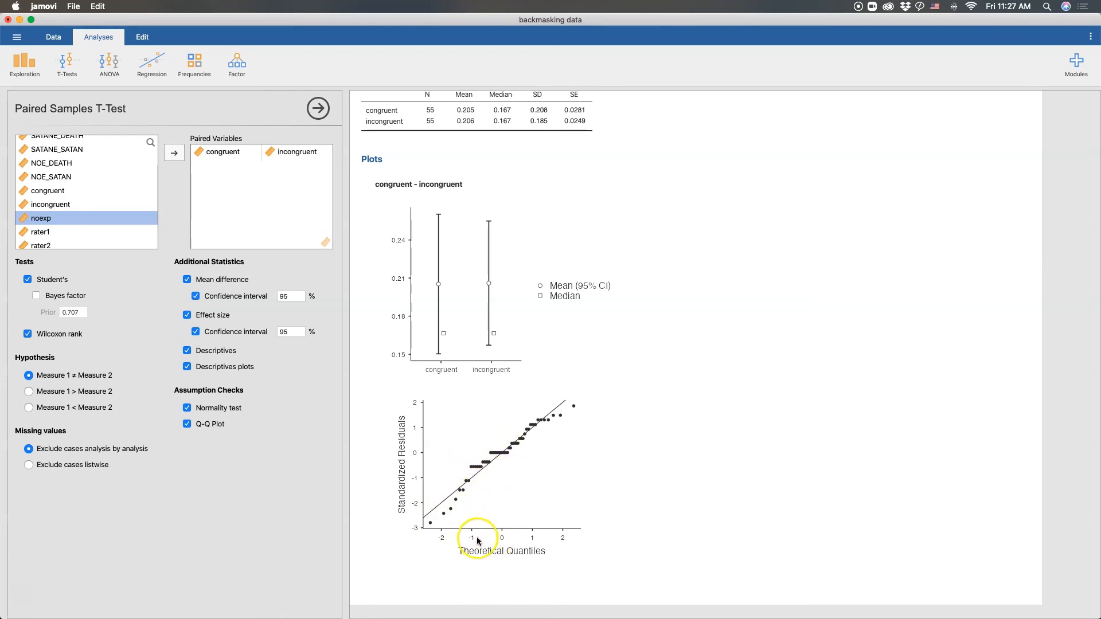
mouse_move(492, 520)
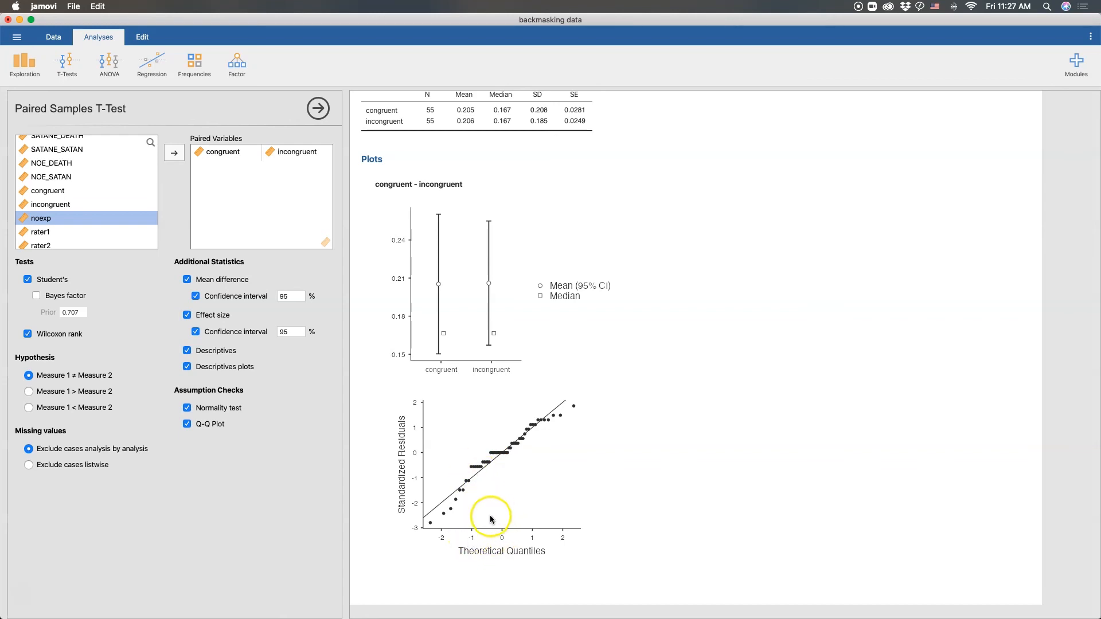